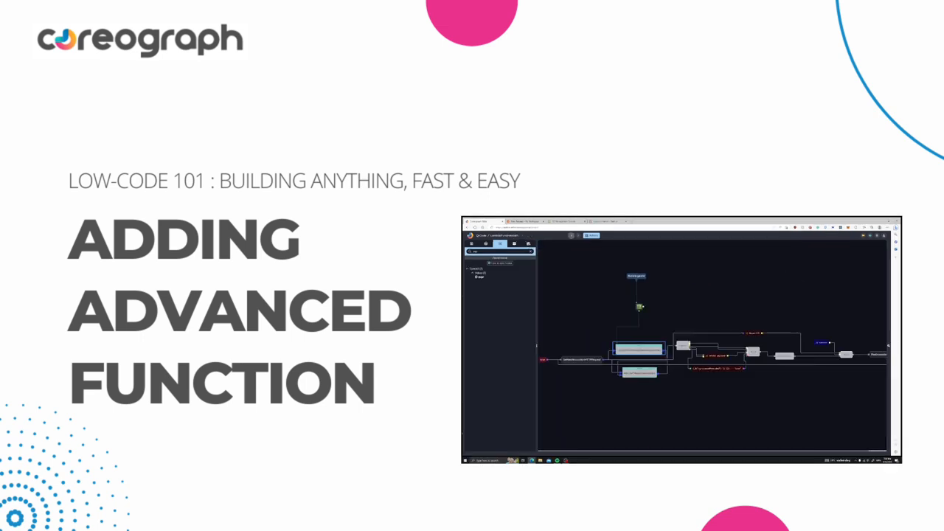
Insert the LambdaContainerApiGateway example found by searching 'cont' into the project
click(590, 236)
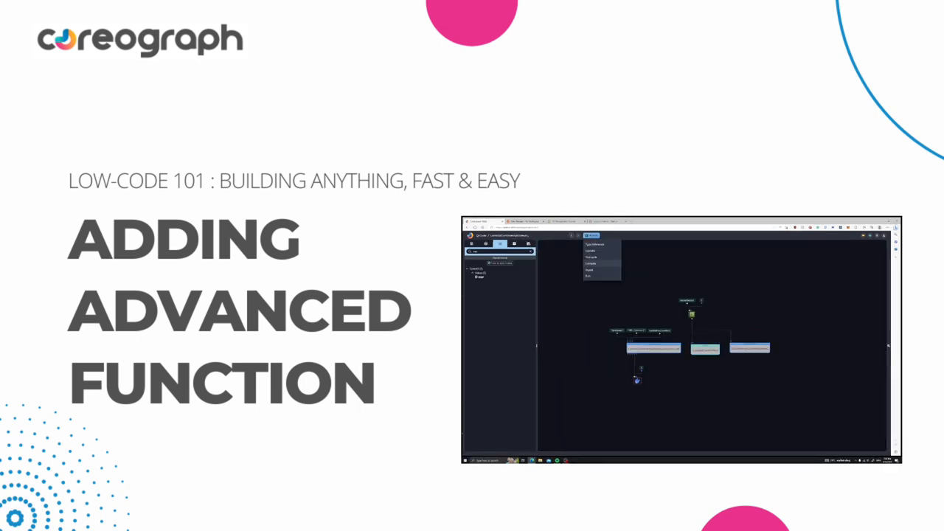
click(590, 262)
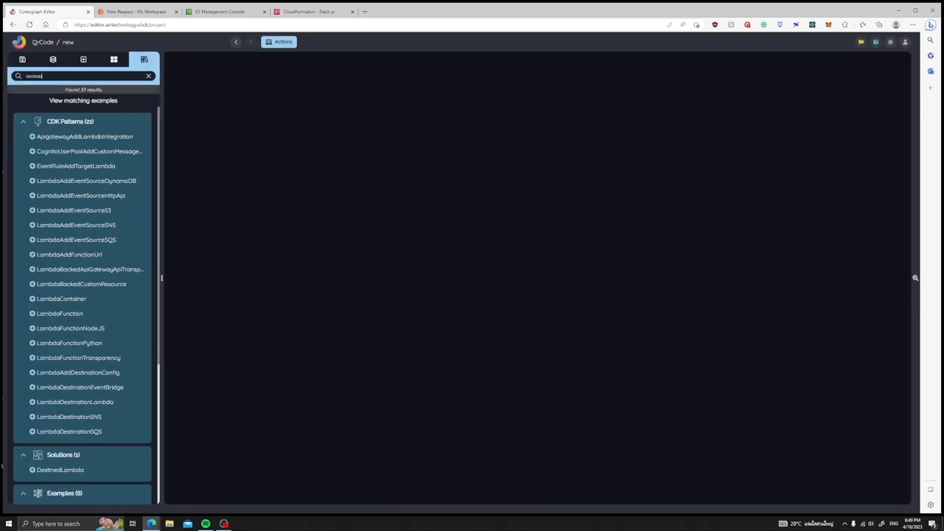
text(cont)
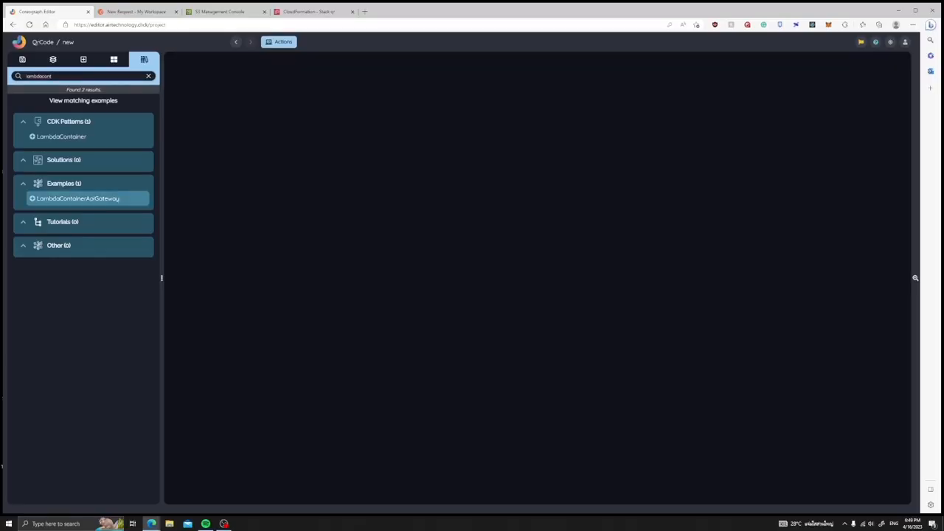
click(77, 197)
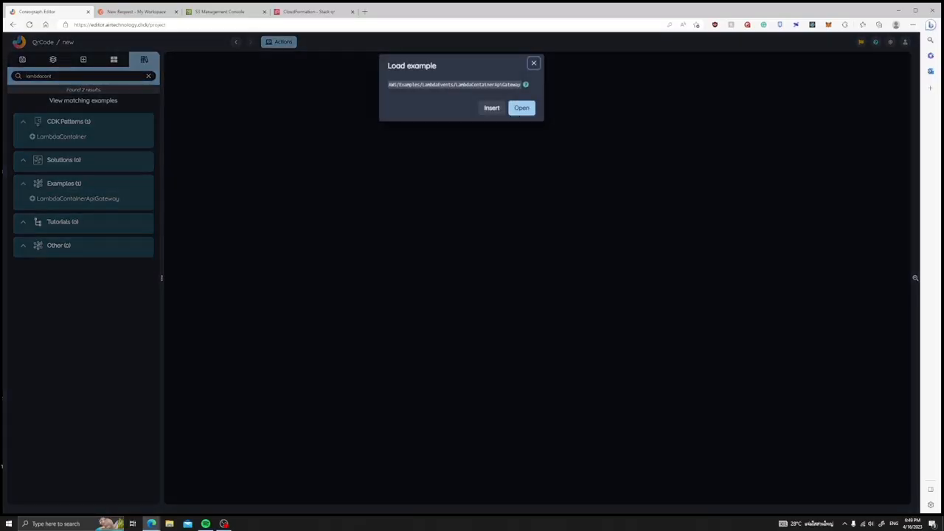
click(491, 108)
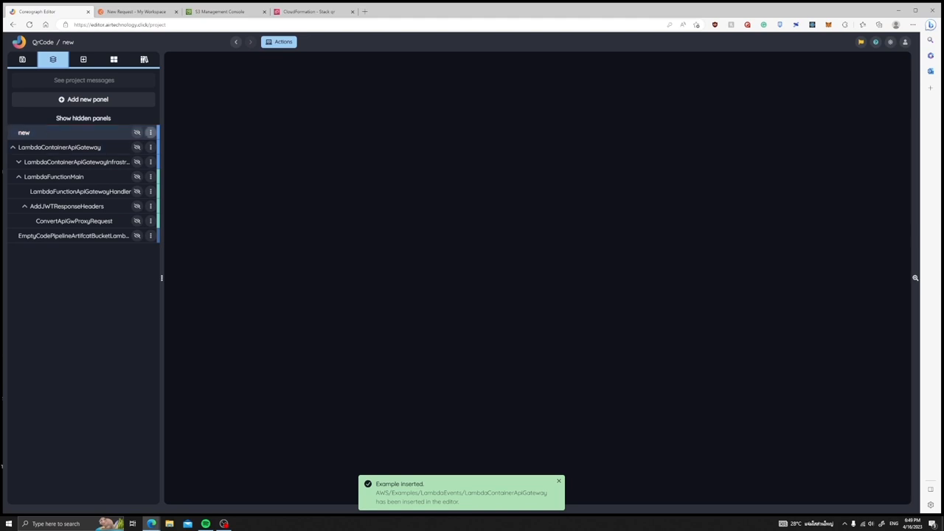
Delete the empty 'new' panel and confirm the deletion
click(151, 132)
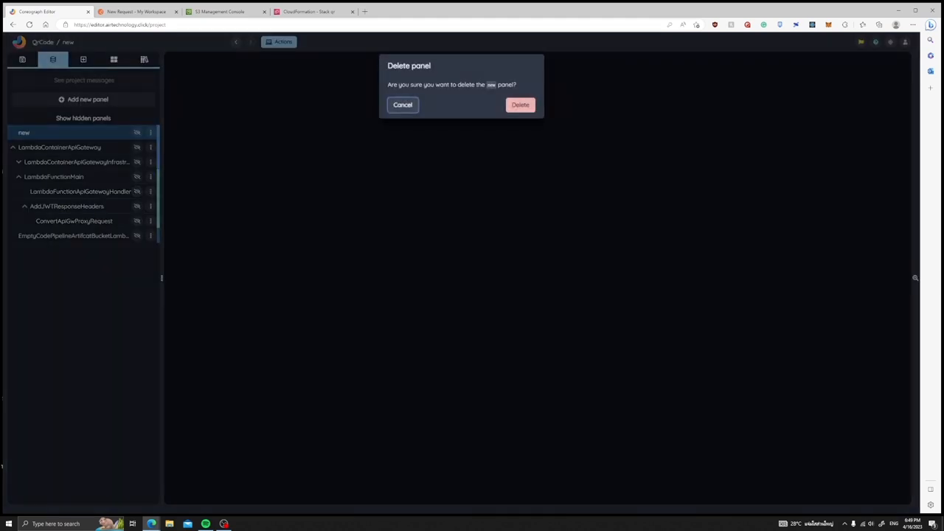
click(519, 103)
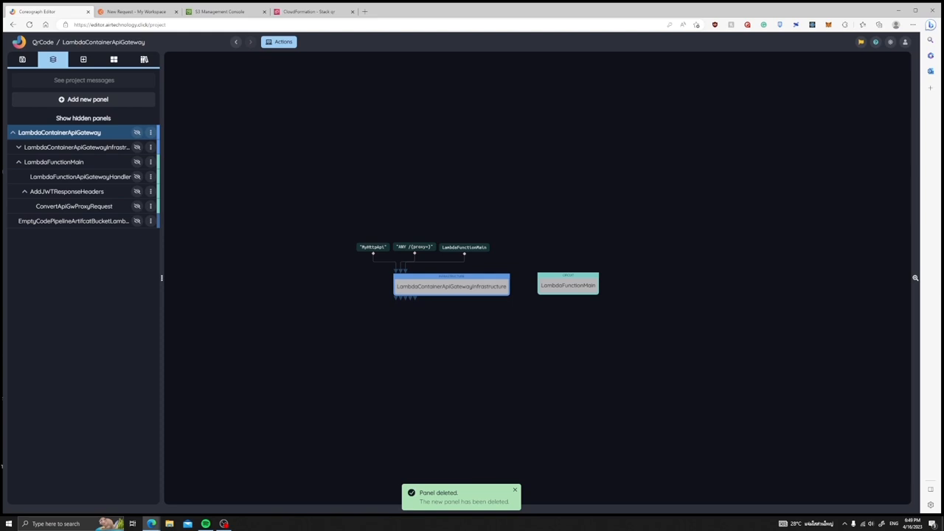
Add a Dockerfile node from the 'docker' search onto the canvas beneath the infrastructure node
click(83, 59)
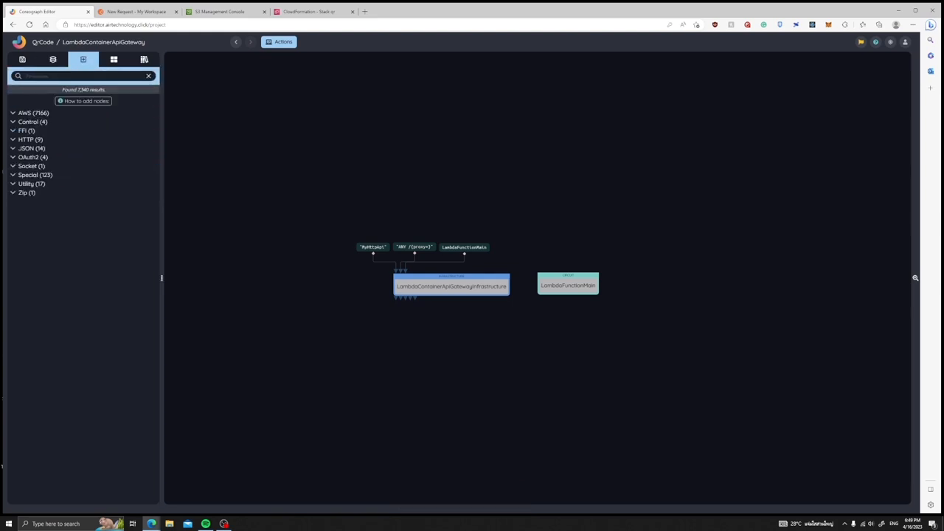
text(docker)
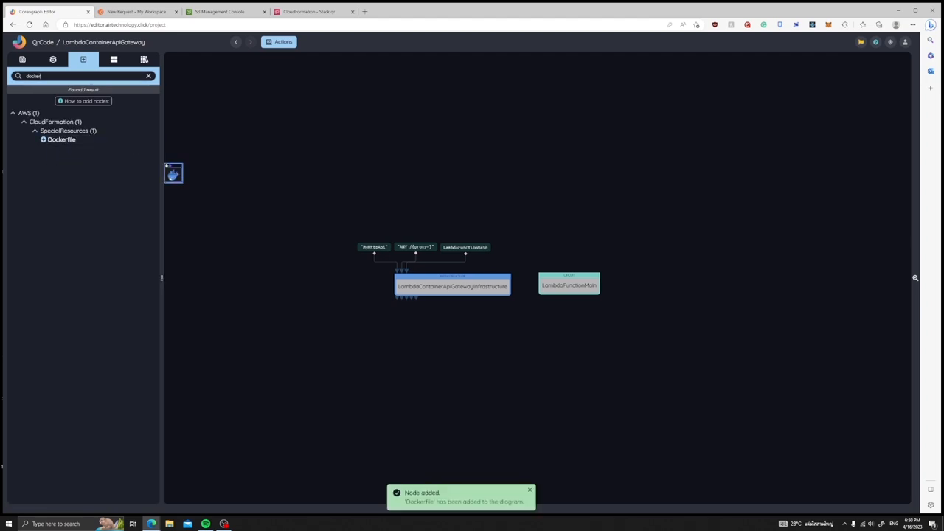
drag(174, 174, 419, 348)
text(cfn)
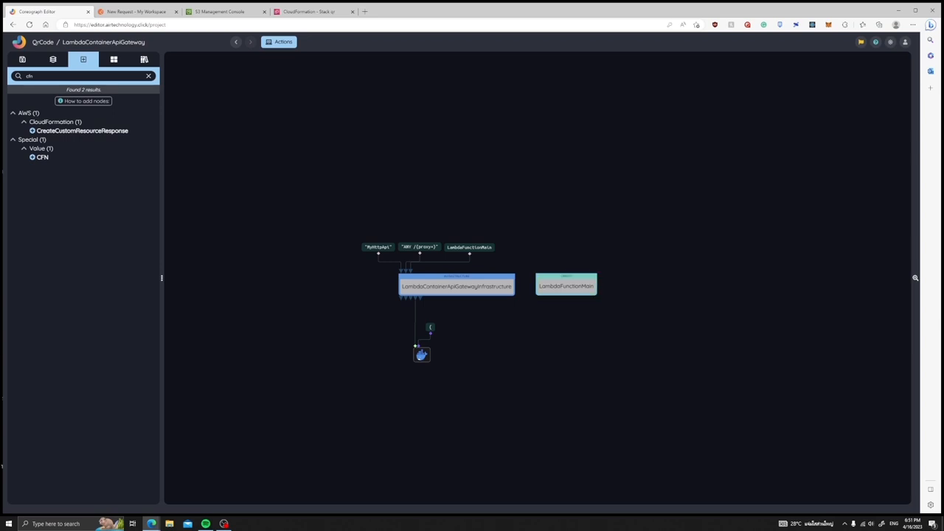
mouse_move(566, 286)
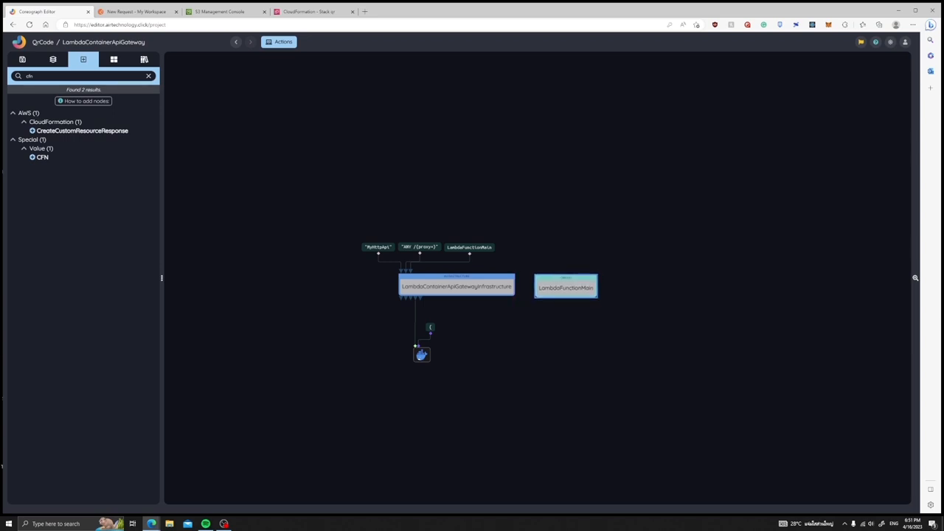
Enter the LambdaFunctionMain graph and select the LambdaFunctionApiGatewayHandler node
double_click(565, 286)
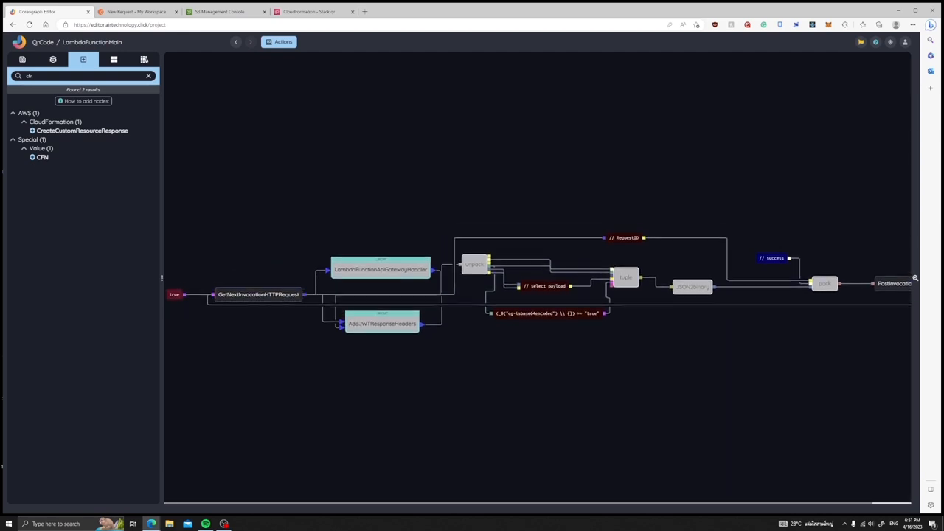
click(381, 268)
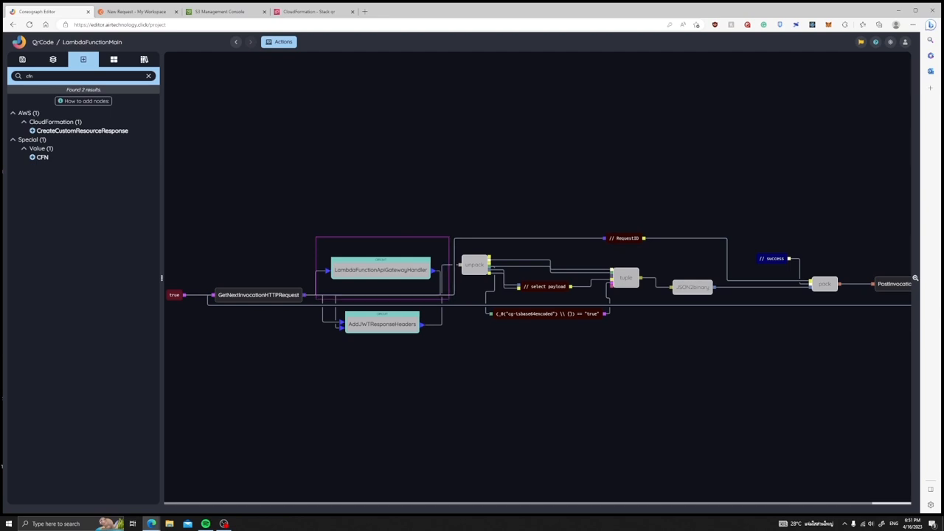
mouse_move(380, 268)
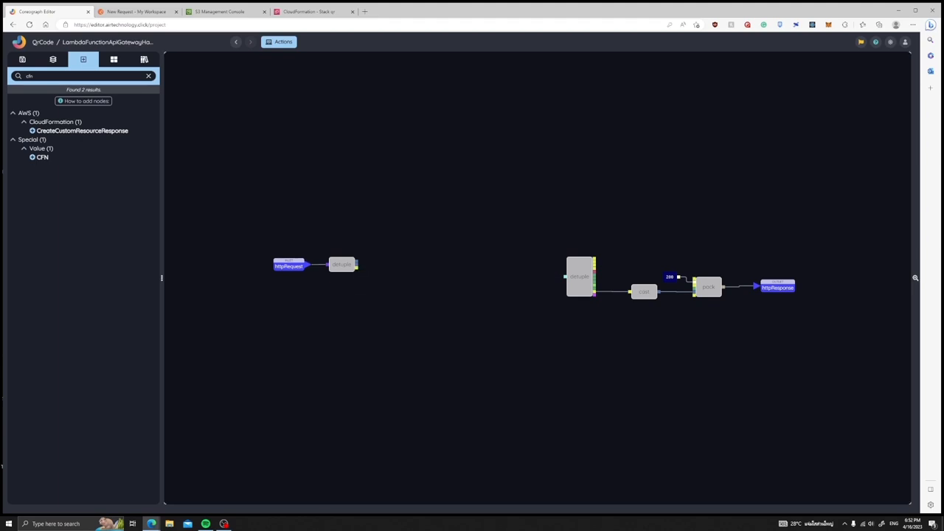
Move a processing node beside the request nodes and search for a 'python' code node
drag(581, 277, 433, 265)
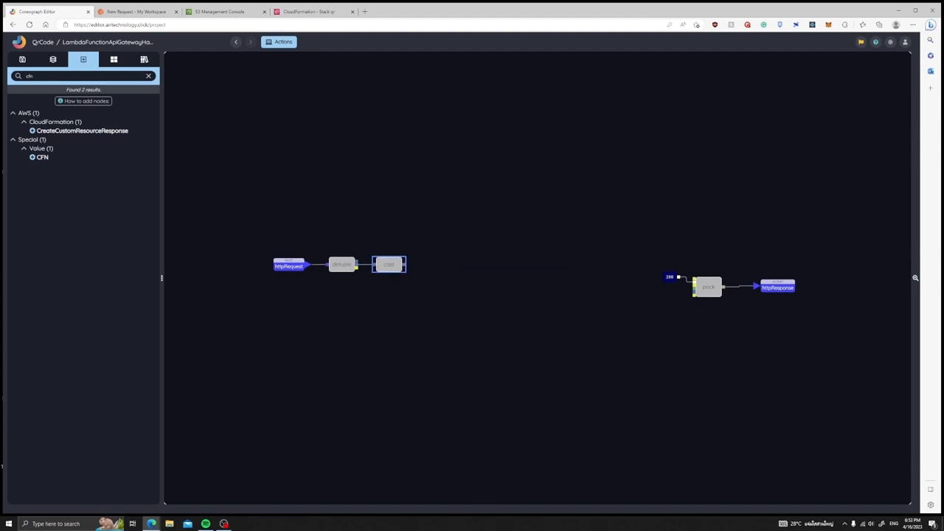
text(python)
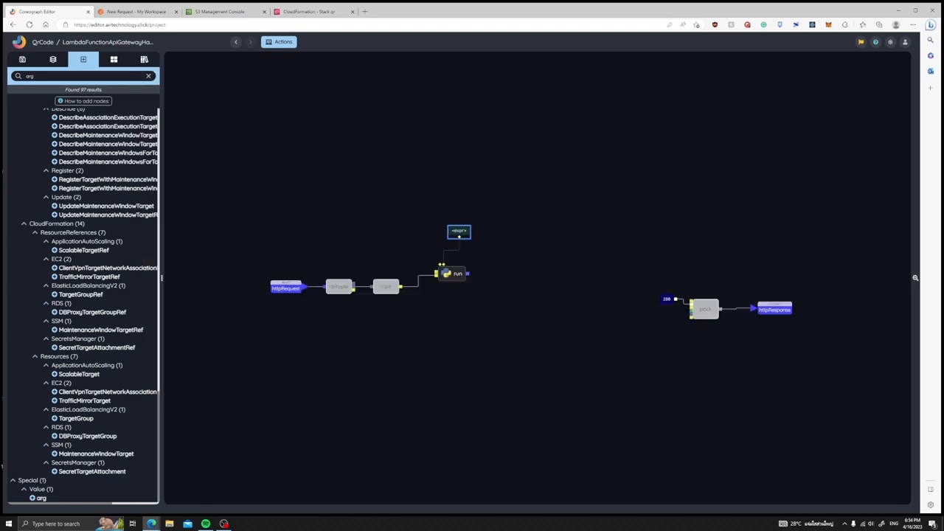
Paste and save the qrcode/base64 generate function as the Python node's code value
double_click(459, 231)
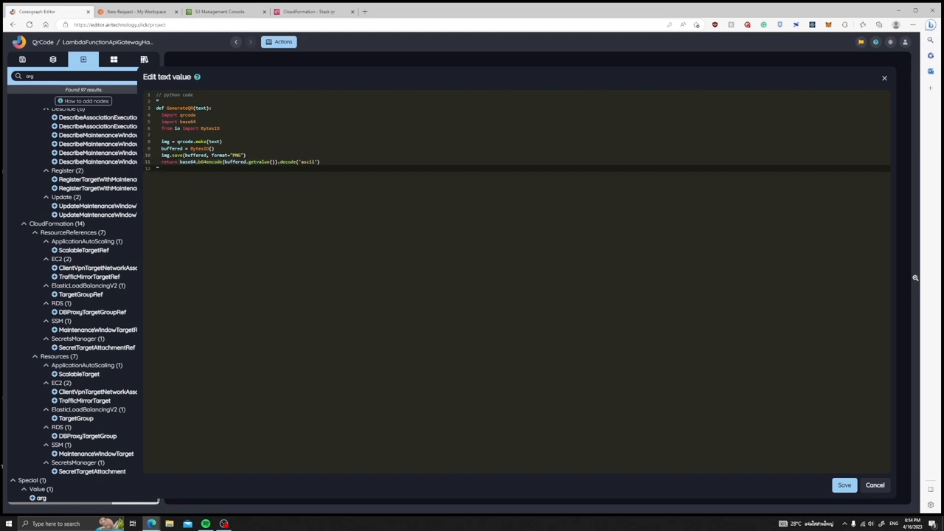
click(844, 483)
text(value)
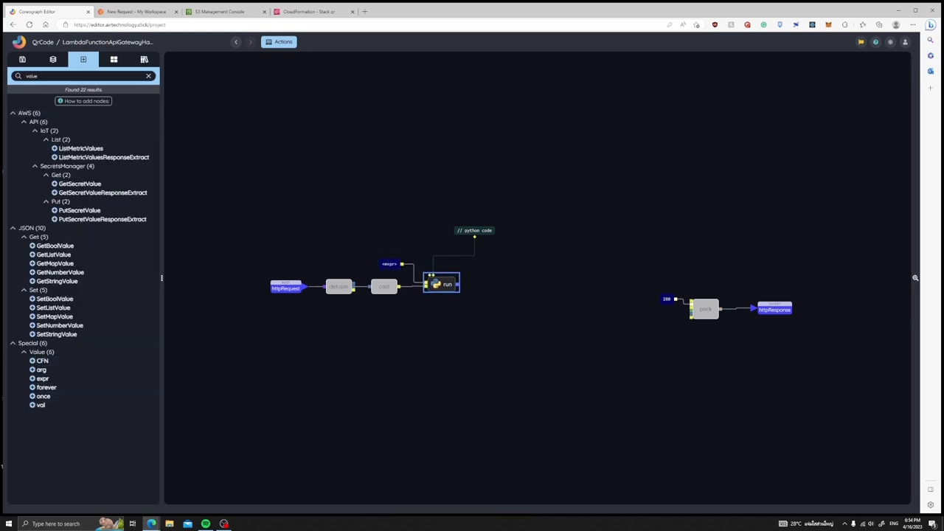
Set the Python node's text input value to 'Generated' and save it
double_click(389, 264)
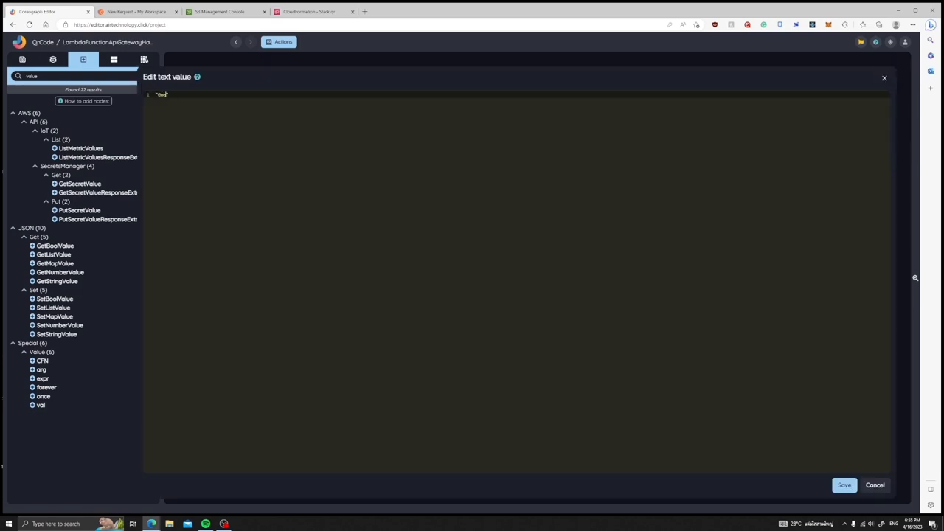
text(Generated)
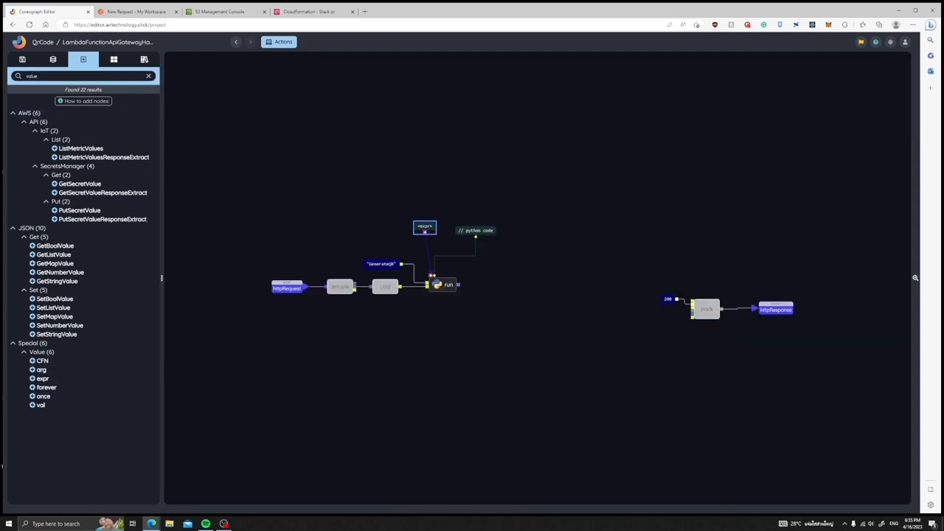
double_click(425, 227)
text("Generate")
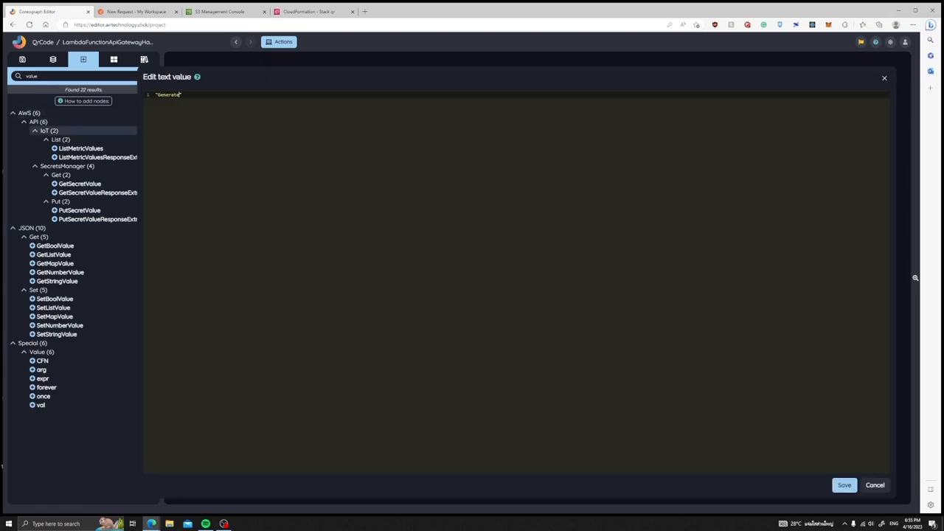
click(844, 484)
text(detu)
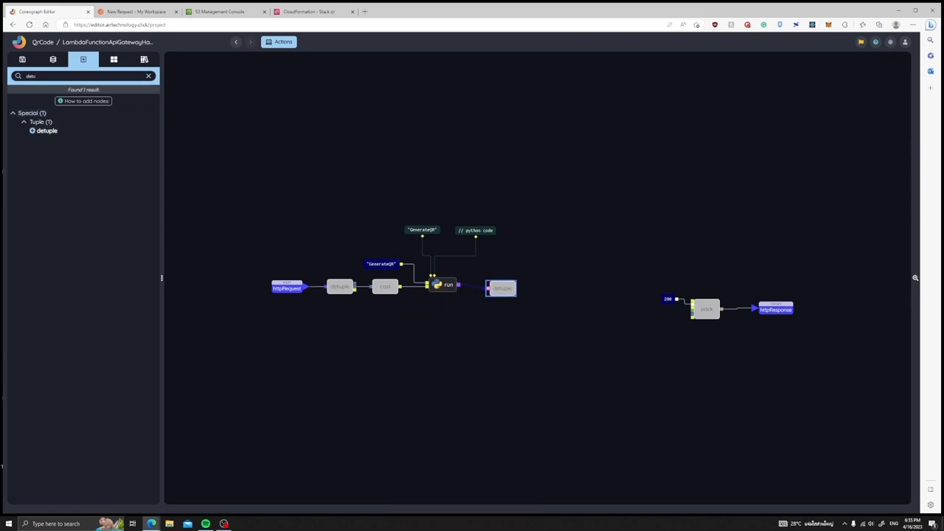
mouse_move(504, 283)
text(s3)
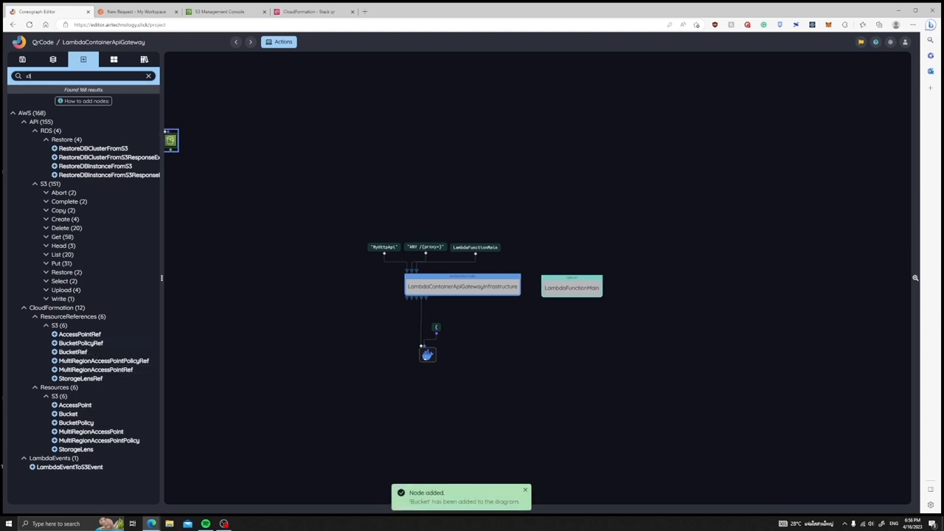
Place a Bucket node near the Lambda function and save its OutputBucket name value
drag(171, 140, 593, 224)
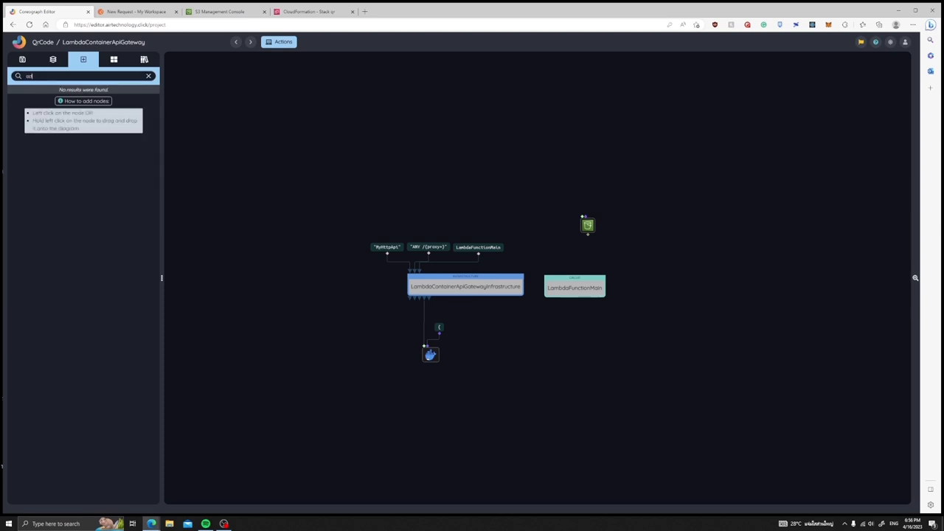
text(cfn)
text(OutputBuc)
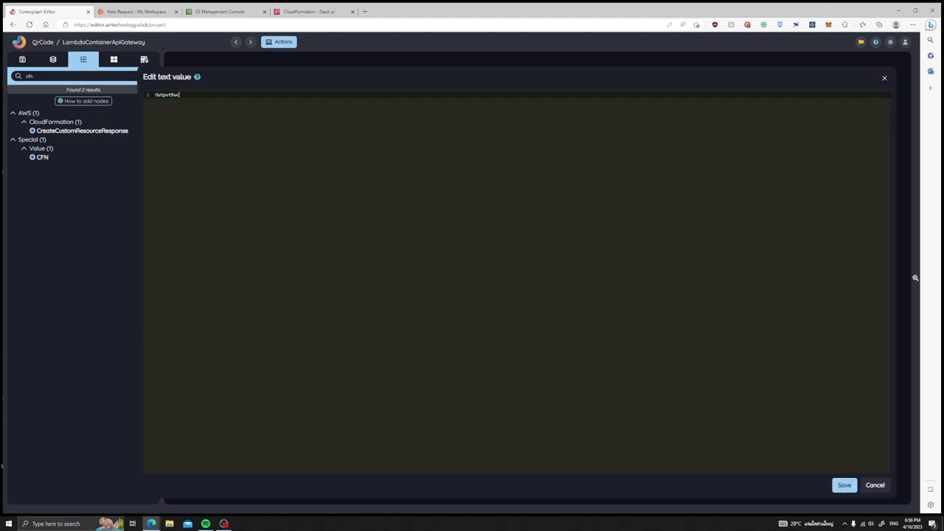
click(844, 483)
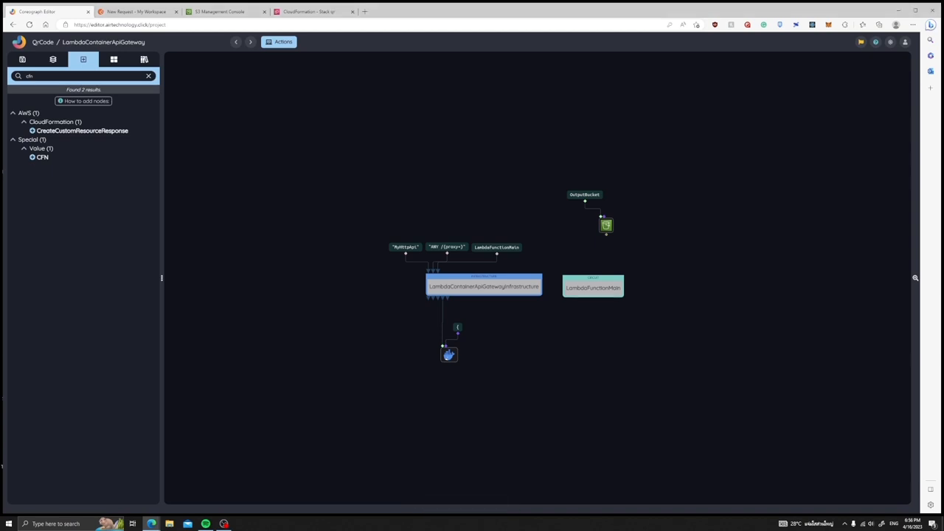
Set the CFN resource value's Type to AWS::S3::Bucket and save it
click(41, 156)
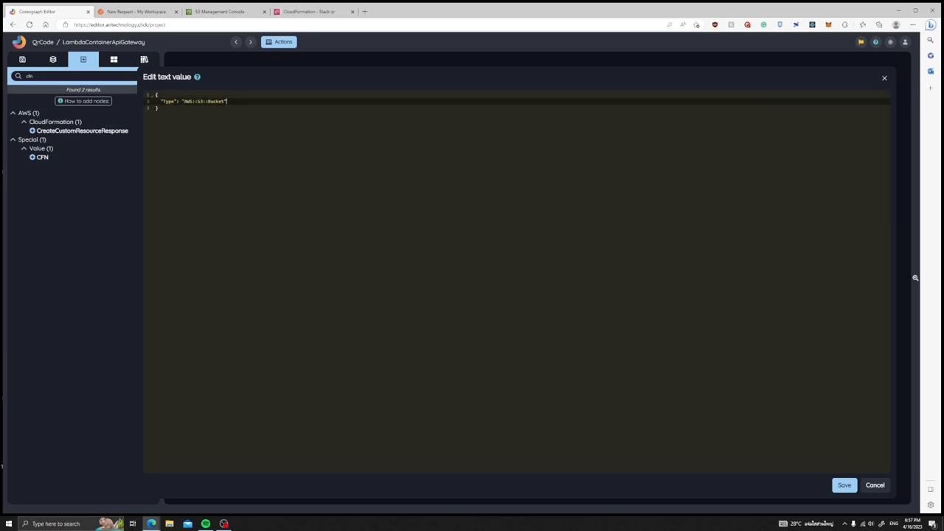
click(844, 483)
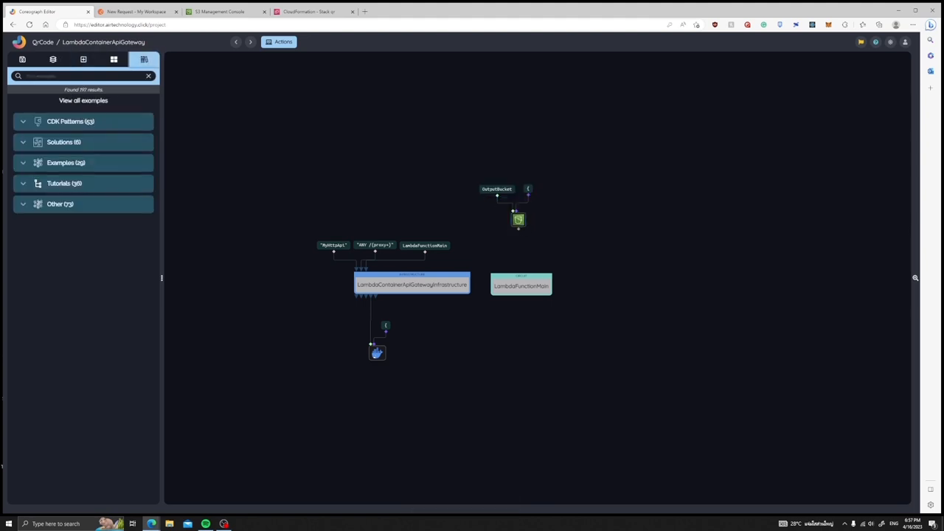
Insert the S3BucketEmptyOnStackDelete example found via 's3buc' and inspect the bucket resource node
text(s3)
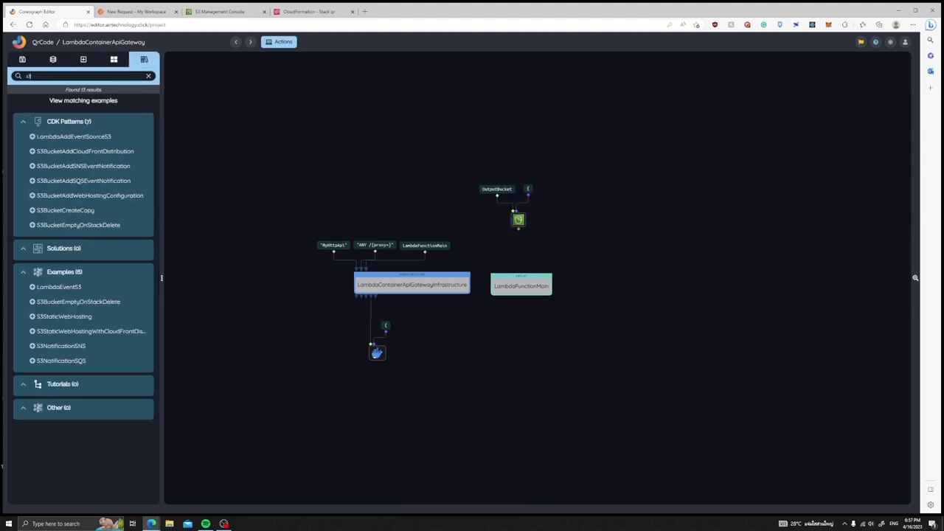
text(3buc)
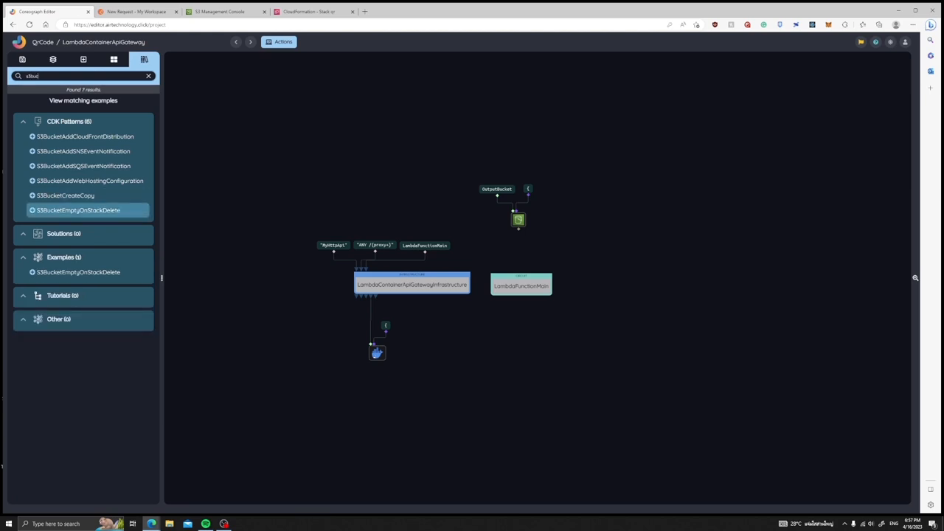
click(78, 209)
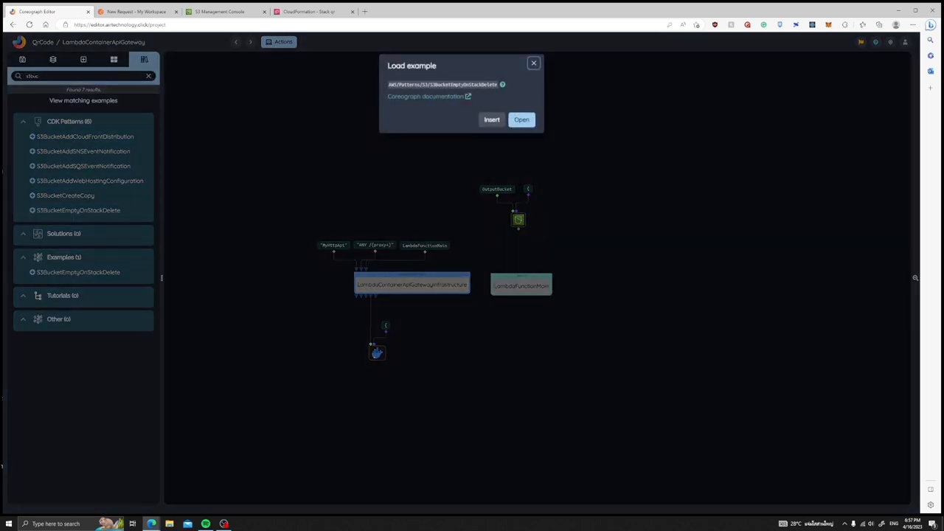
click(493, 120)
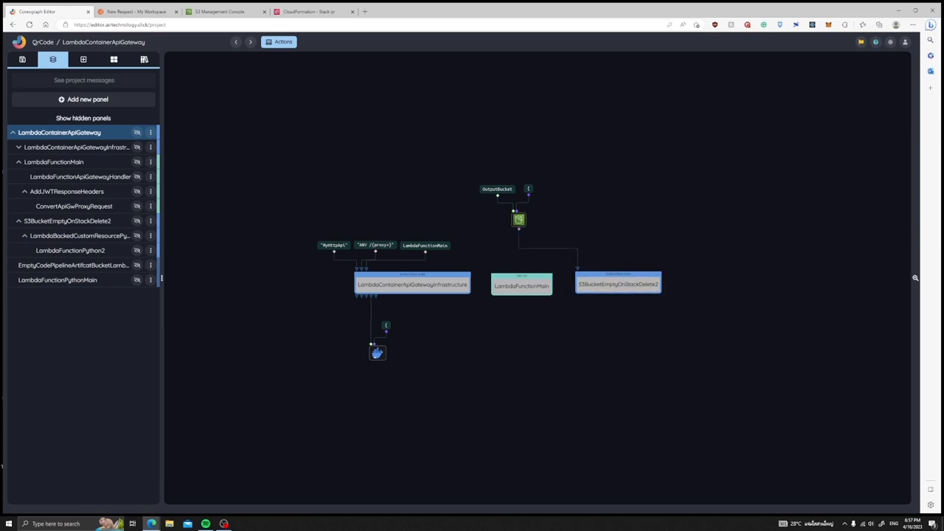
mouse_move(519, 220)
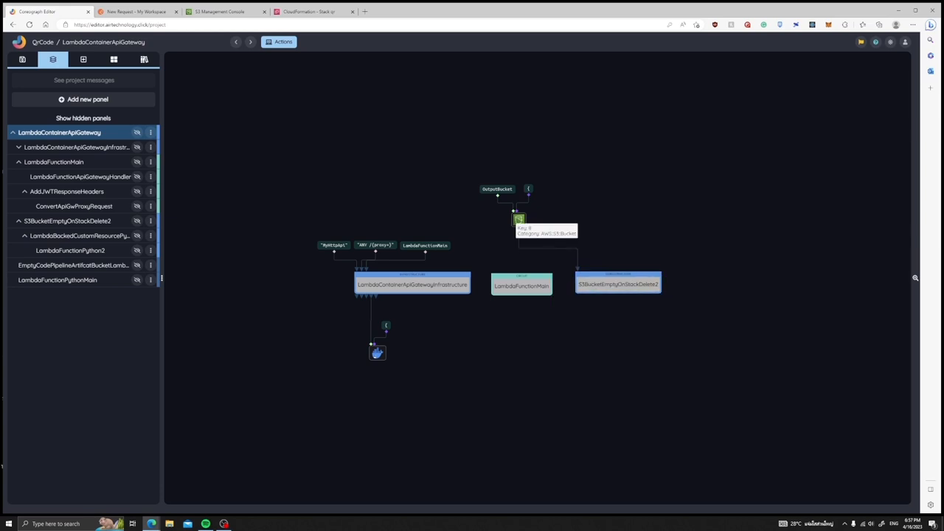
click(519, 220)
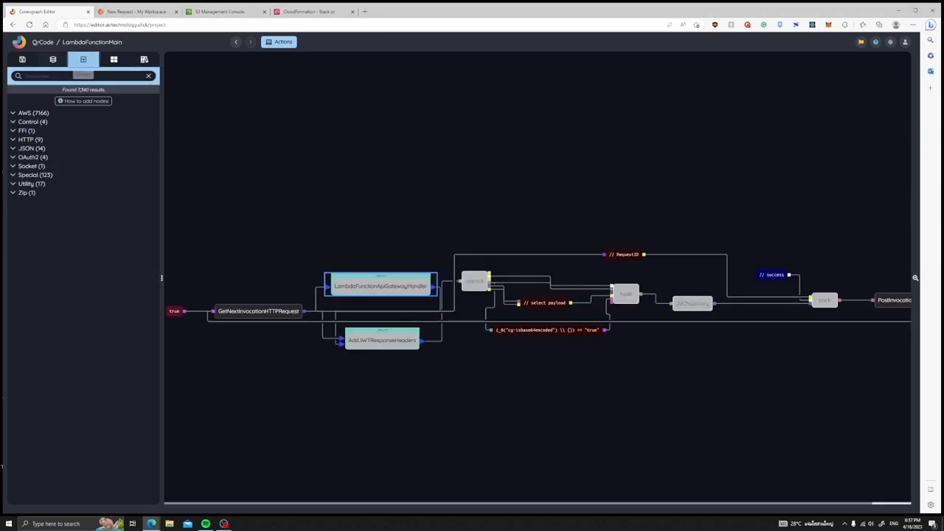
Add a parameter node named BucketPhysicalId to the API Gateway handler circuit
text(param)
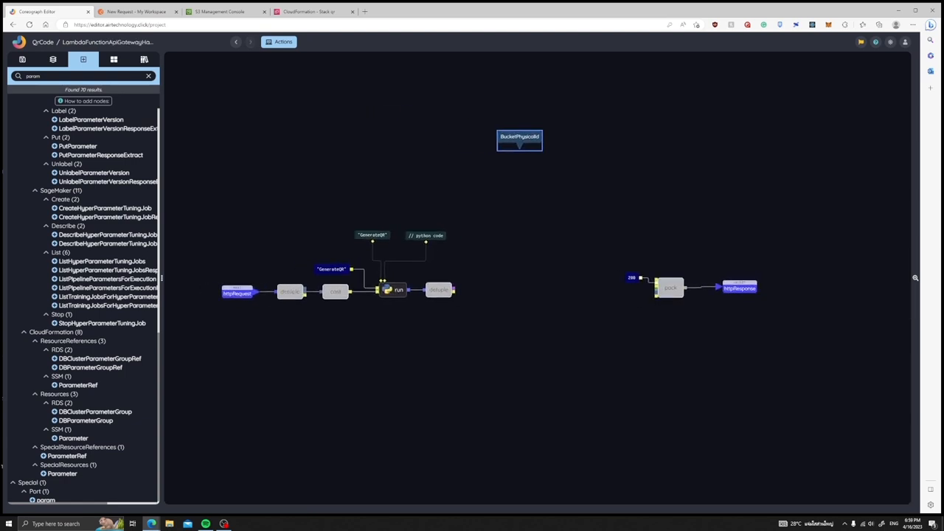
click(520, 136)
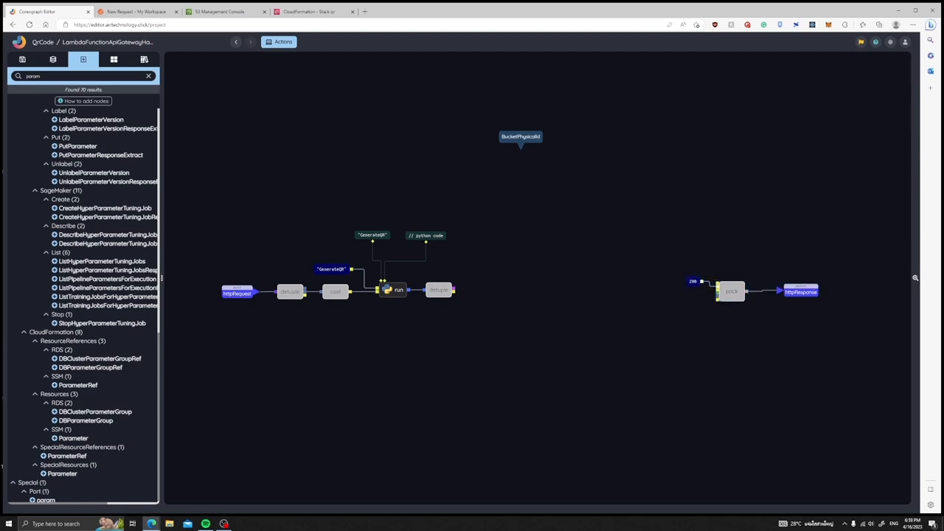
triple_click(81, 77)
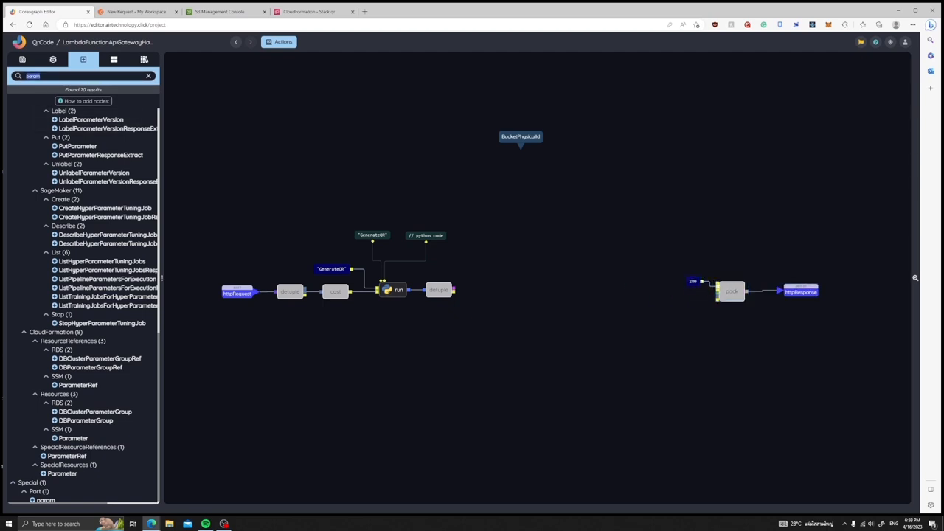
double_click(425, 236)
text(base64)
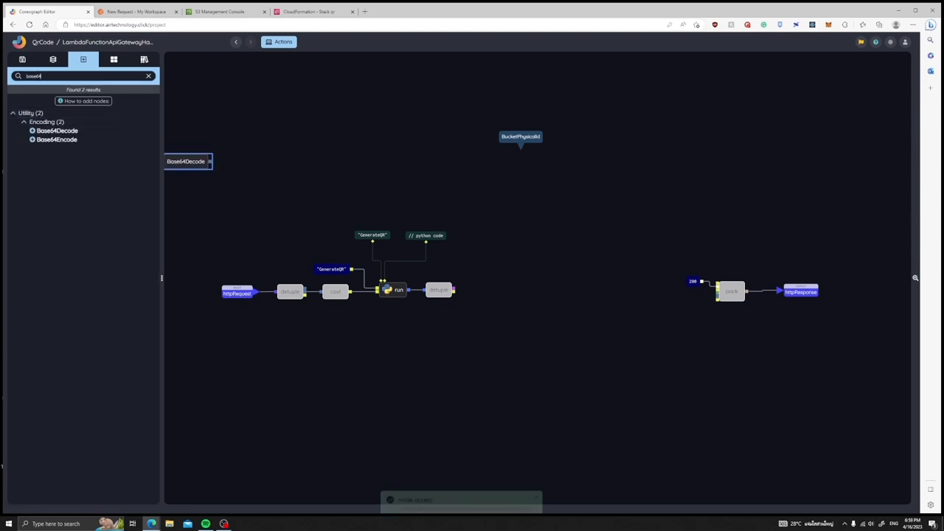
Wire the Python run output through Base64Decode into a PutObject node's data input
drag(188, 161, 544, 254)
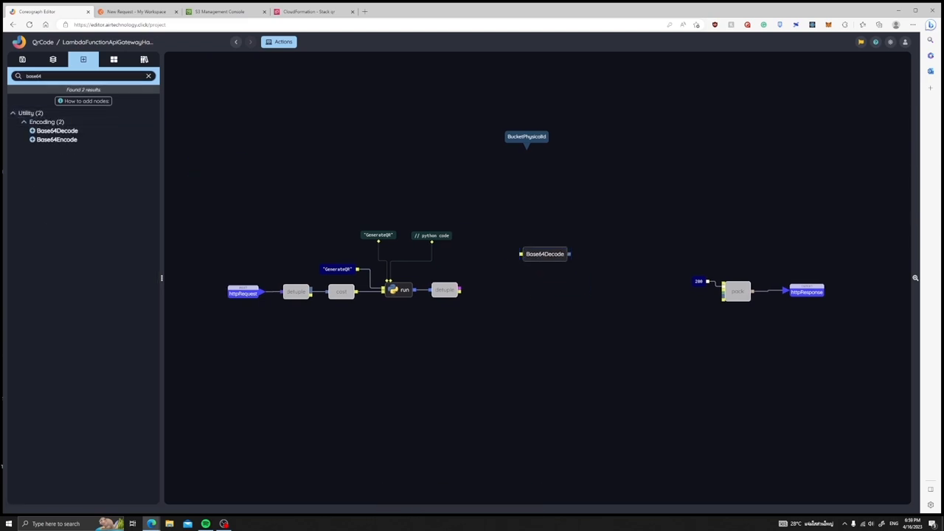
drag(544, 254, 522, 247)
text(putobjec)
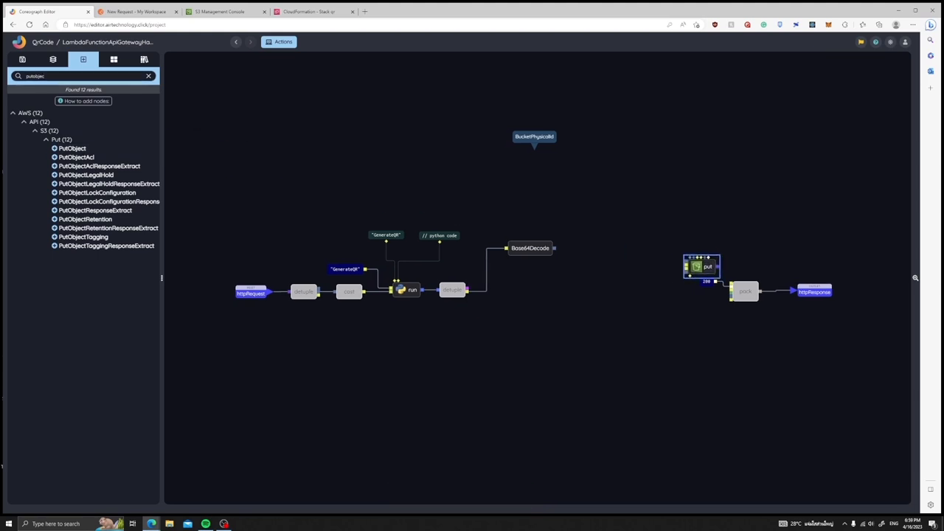
drag(701, 265, 604, 248)
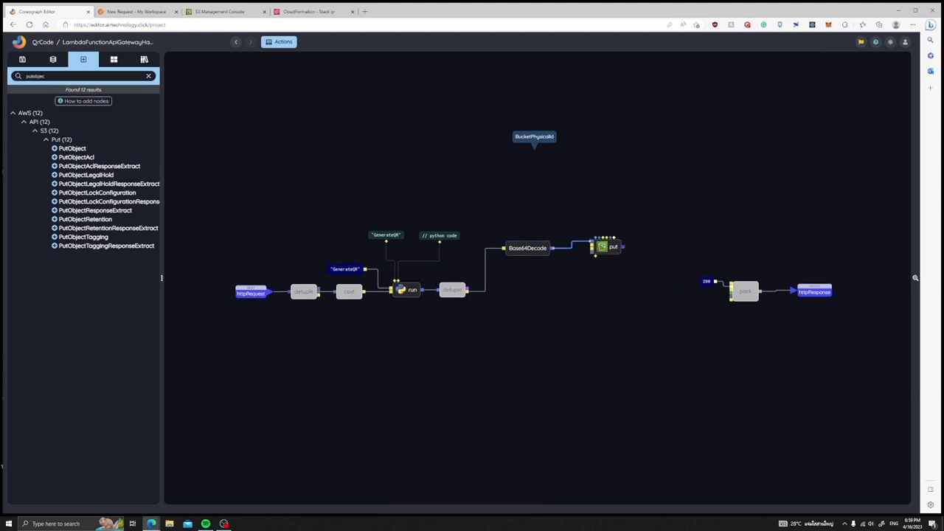
drag(603, 246, 596, 277)
text(expr)
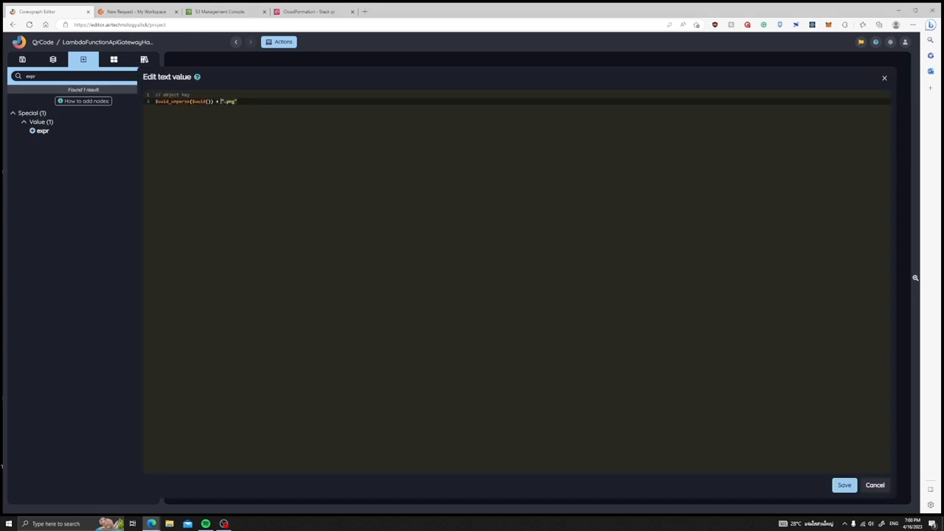
Save the object-key expression for PutObject and review the Python QR generator unchanged
click(844, 484)
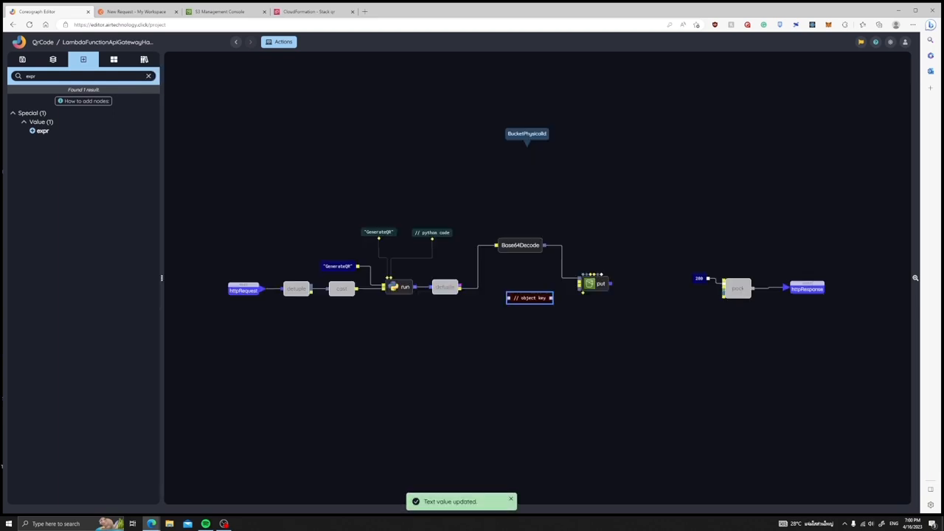
double_click(430, 233)
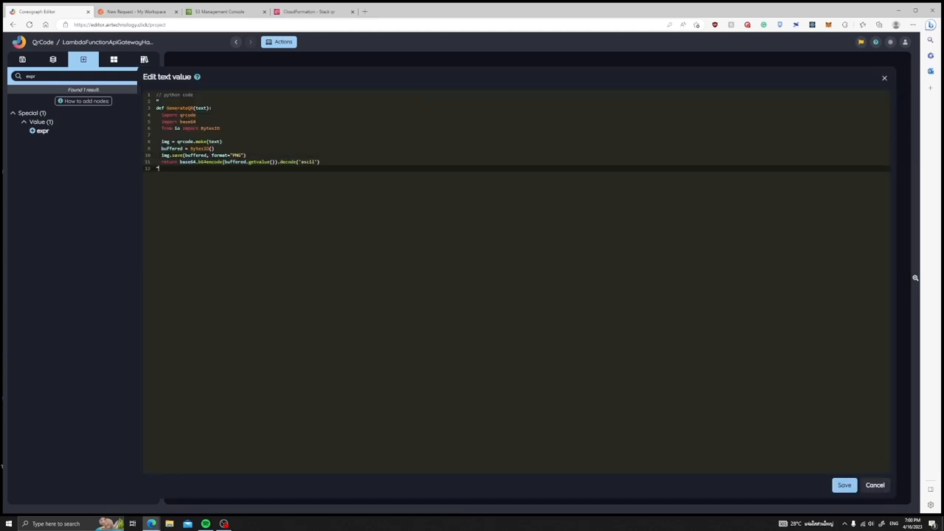
click(875, 484)
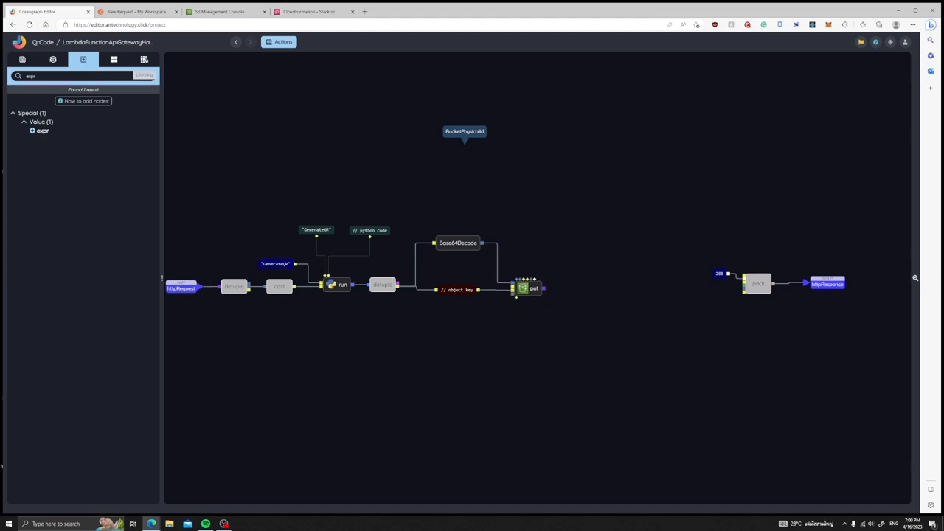
Insert the perform example found by searching 'perf' in the Examples list
click(144, 59)
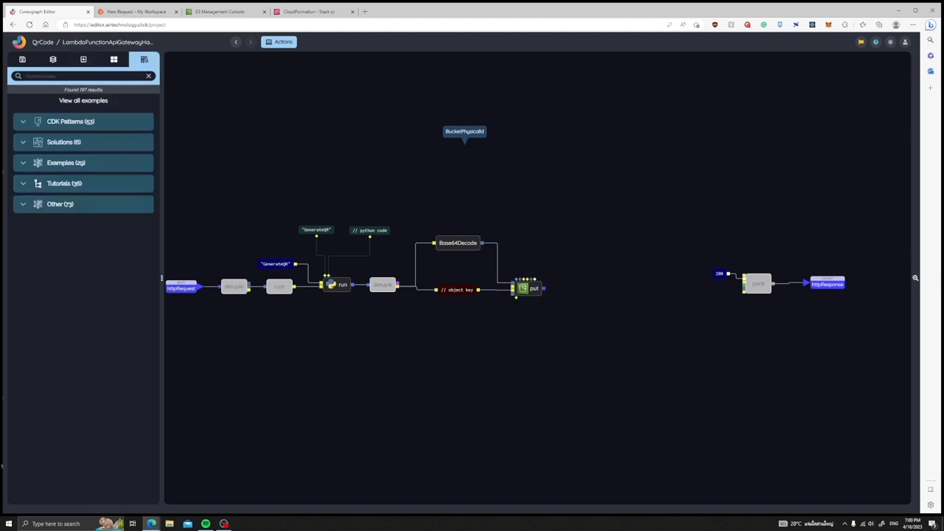
text(perf)
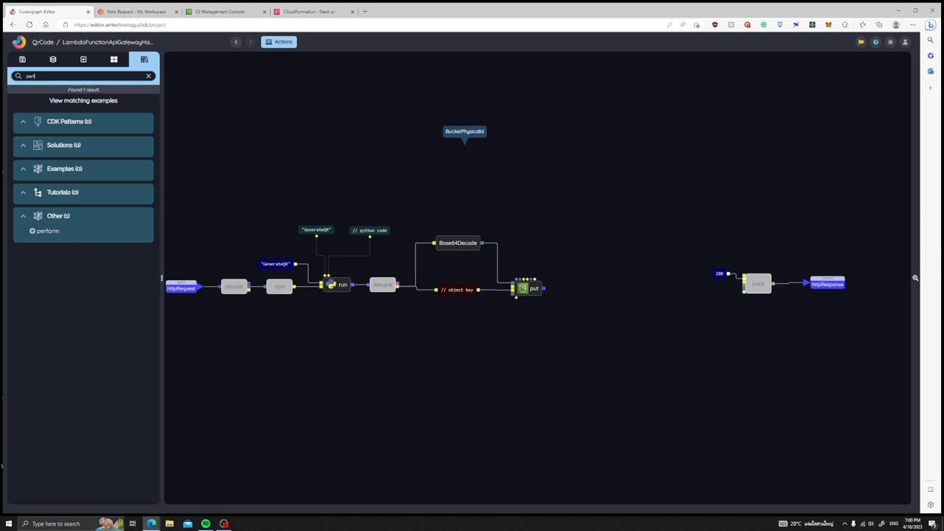
click(48, 230)
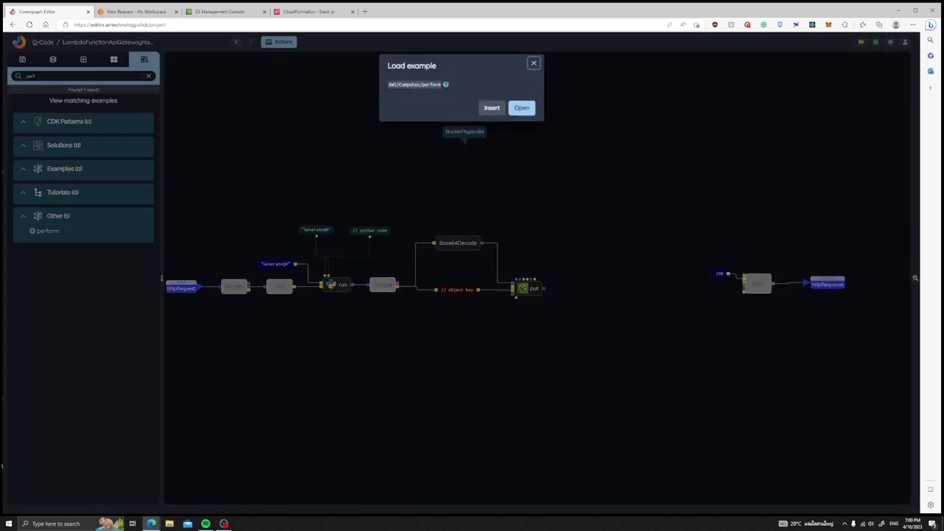
click(491, 108)
text(circuit)
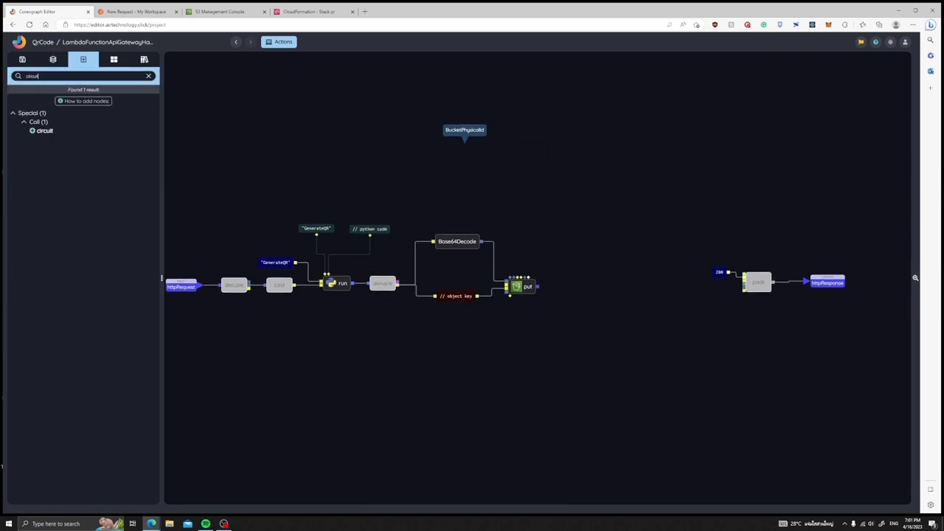
Add a Call circuit node running perform after the PutObject node
right_click(599, 258)
text(perf)
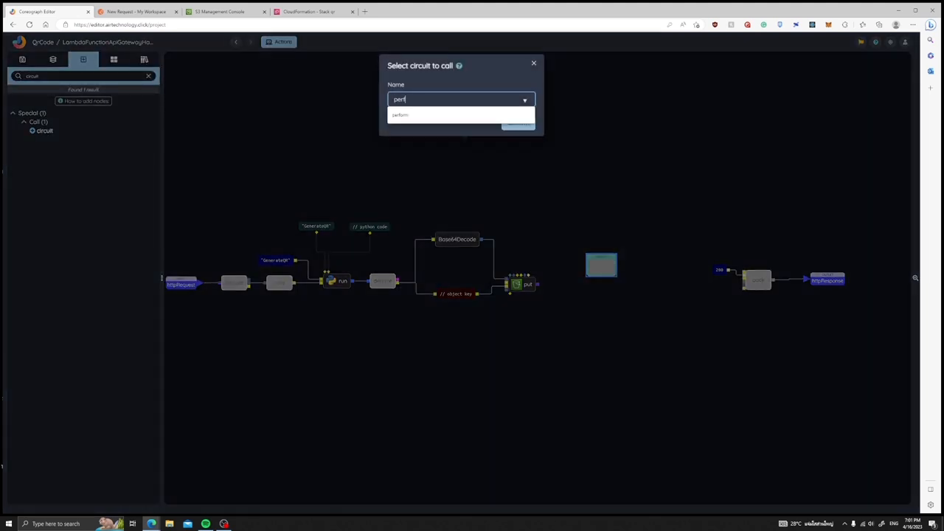
click(400, 115)
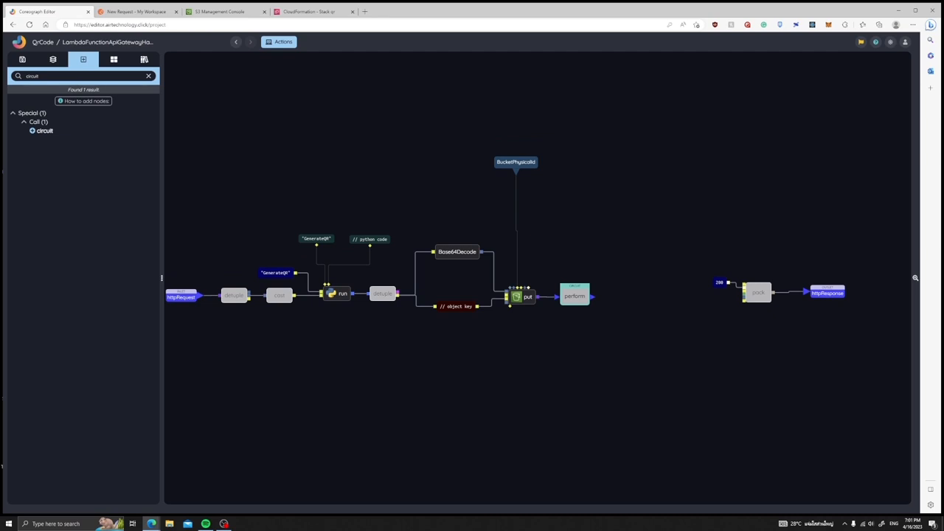
mouse_move(593, 298)
text(getobj)
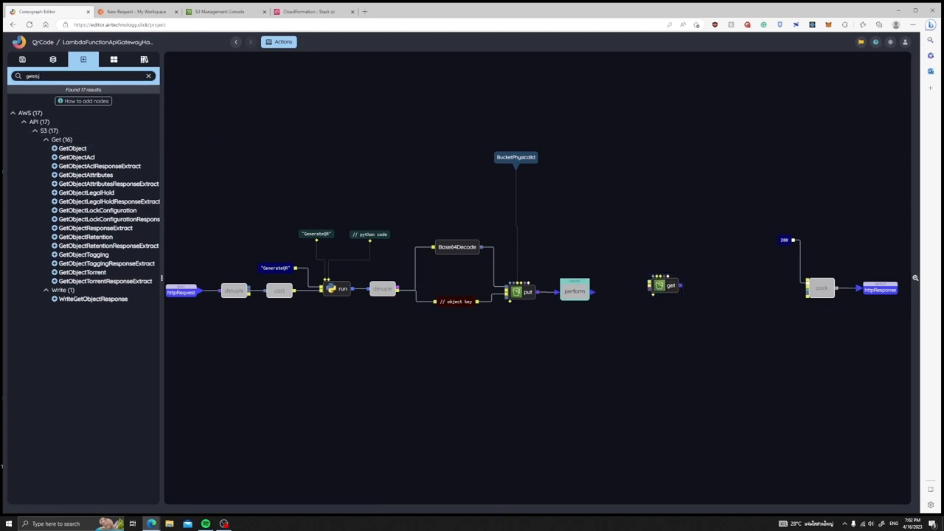
Connect the GetObject node's flow input from the perform call node
click(663, 289)
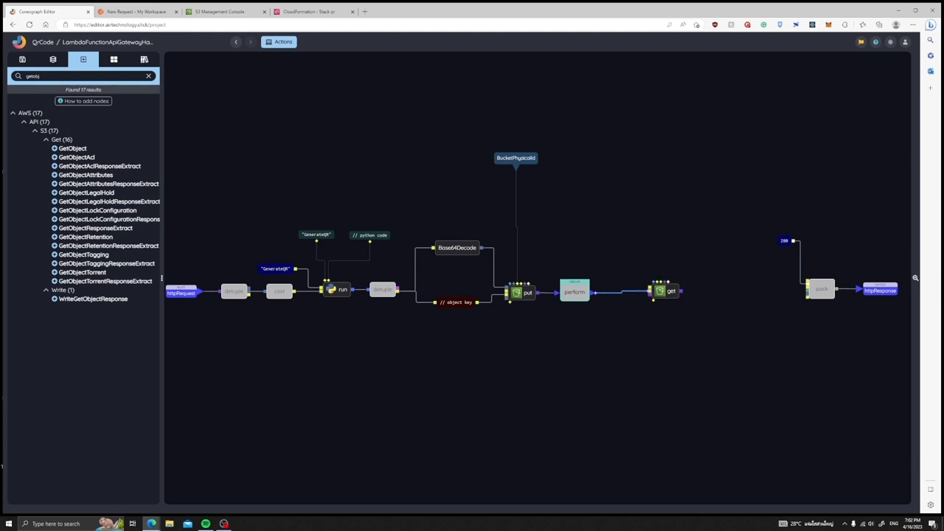
mouse_move(652, 292)
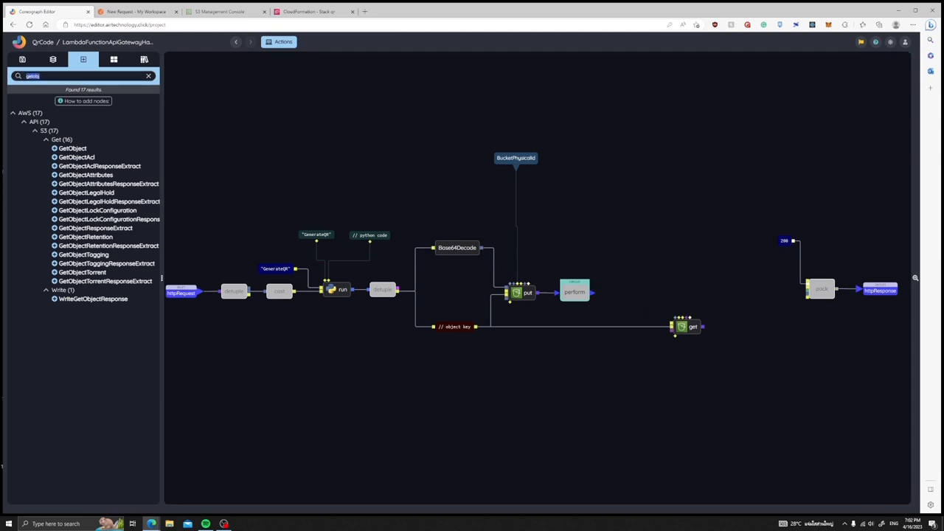
Add an echo node ahead of GetObject and adjust it from its context menu
text(echo)
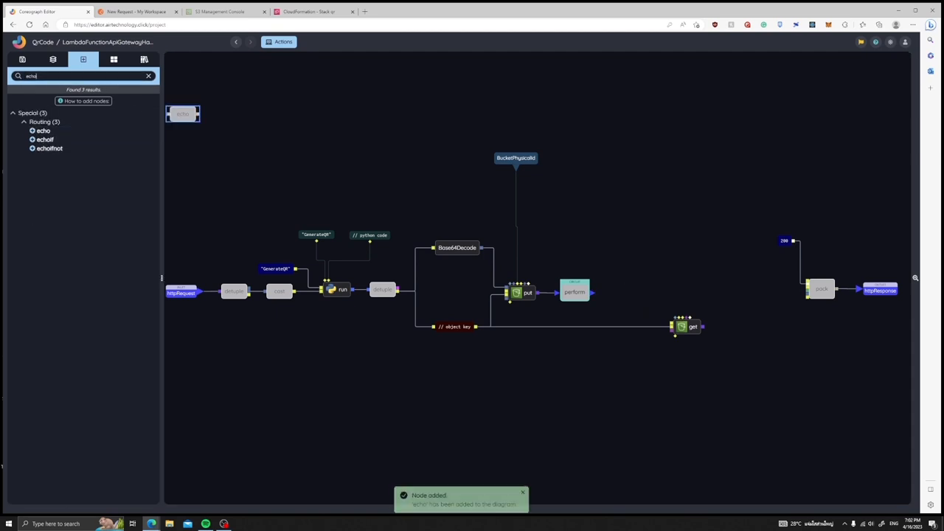
right_click(629, 299)
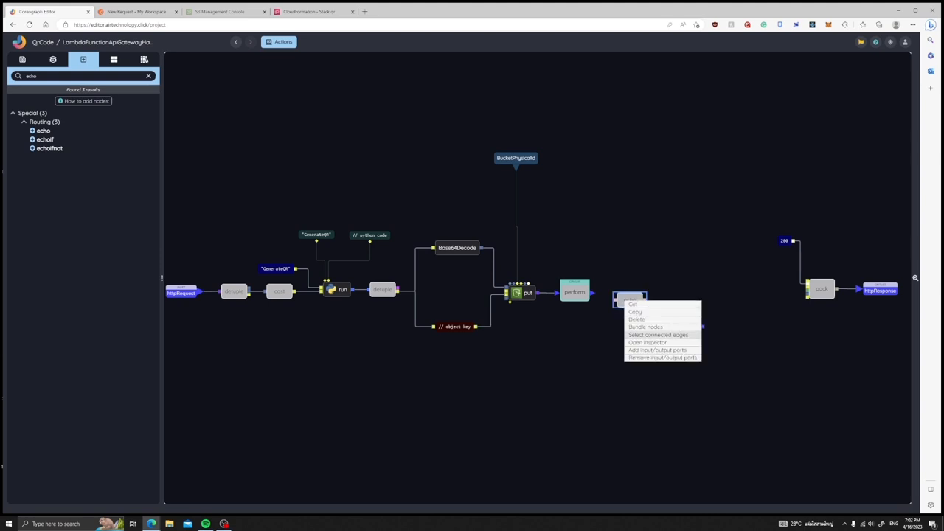
click(636, 319)
text({ "ResponseContentType": "image/png" })
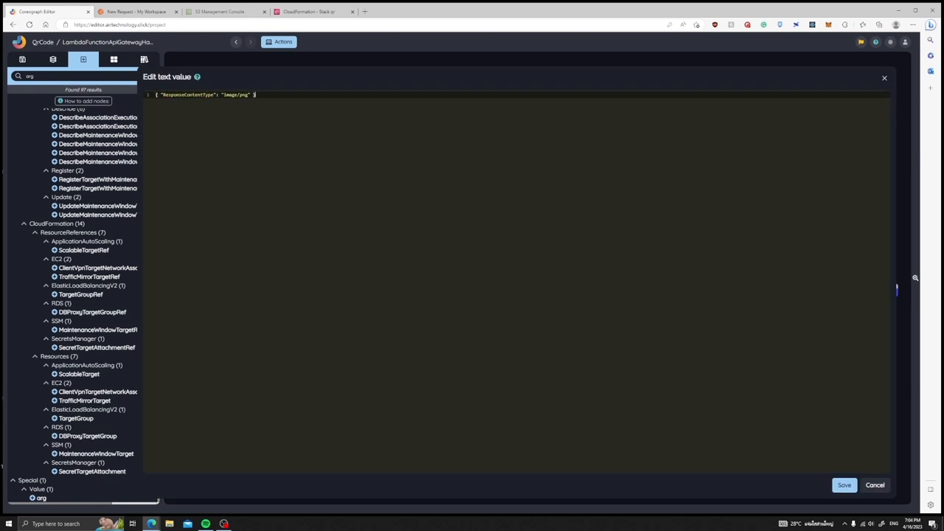
Save the {"ResponseContentType": "image/png"} value and a second constant feeding GetObject
click(843, 484)
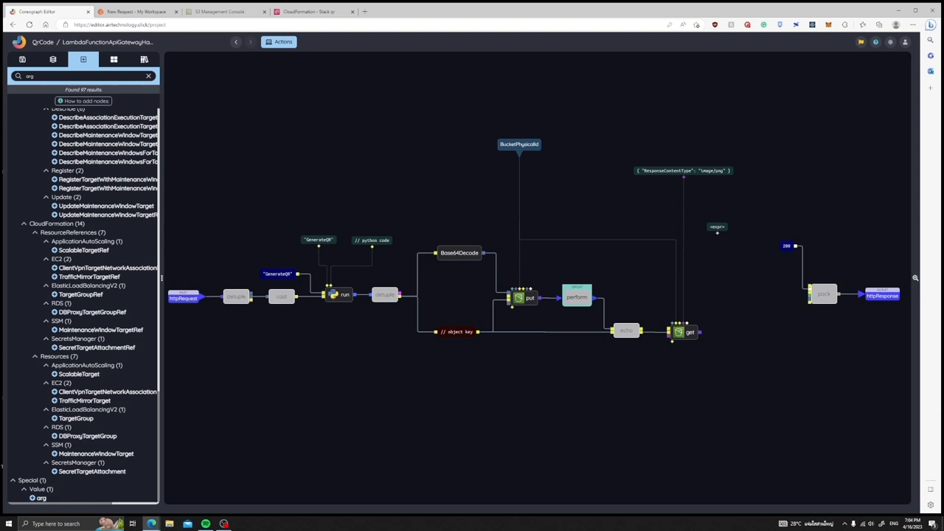
double_click(717, 227)
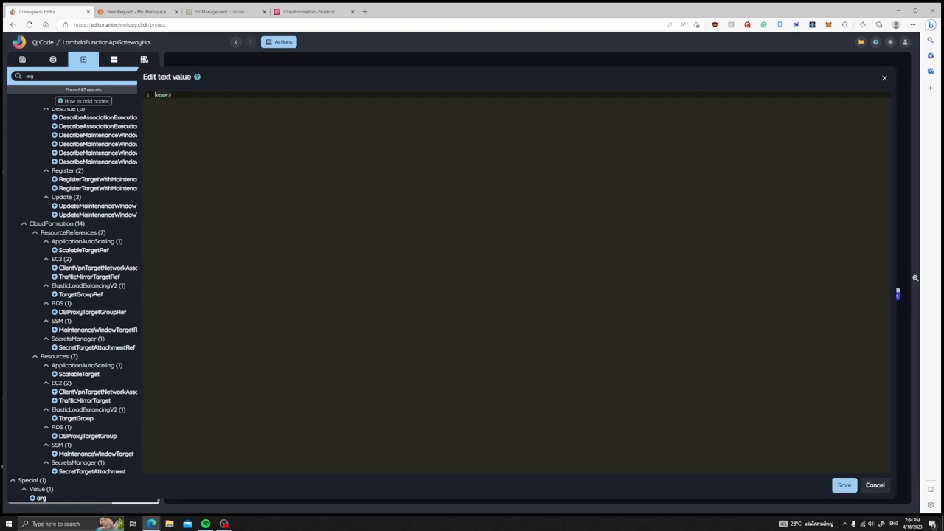
click(843, 484)
text(httprequest)
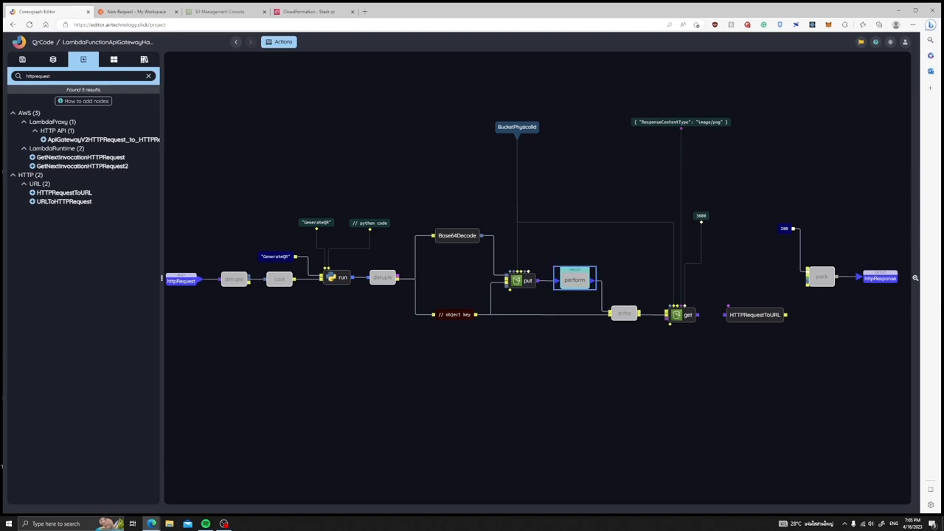
mouse_move(788, 316)
text(true)
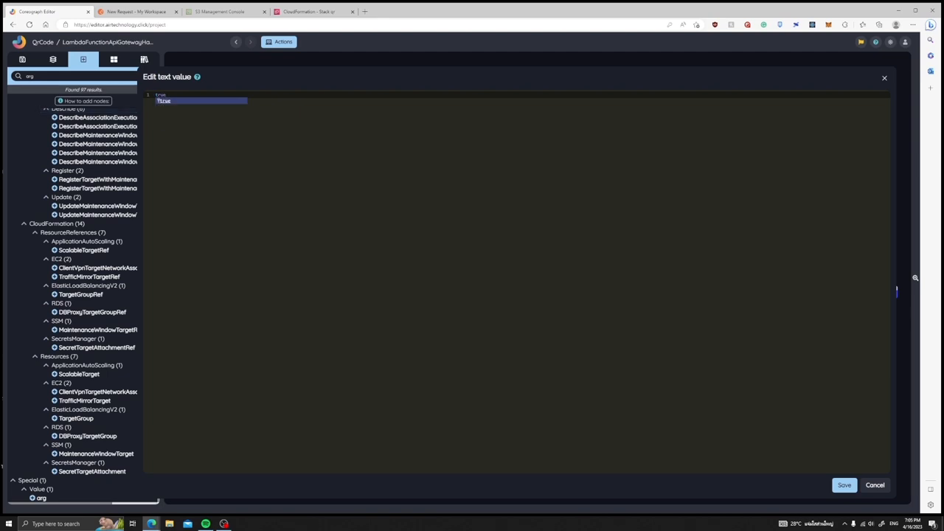
Save a true constant value feeding GetObject alongside the HTTPRequestToURL node
click(843, 484)
text(expr)
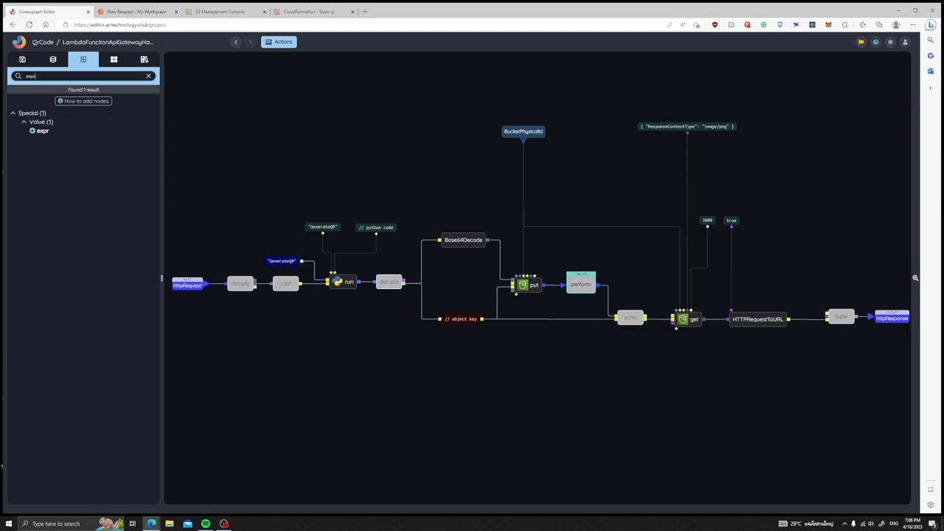
Add an expr node with the HTTP_VERSION, 200, HTTPReason(200) and Content-Length headers expression
right_click(802, 279)
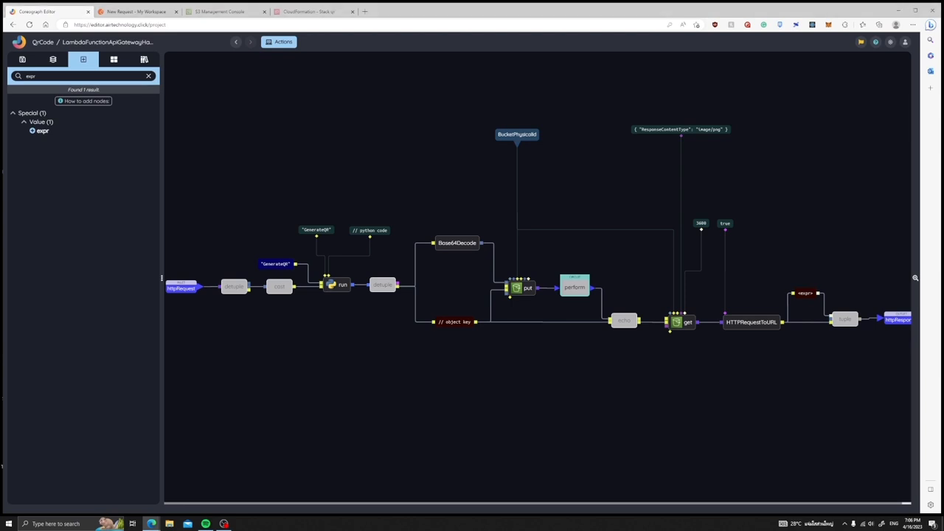
double_click(805, 292)
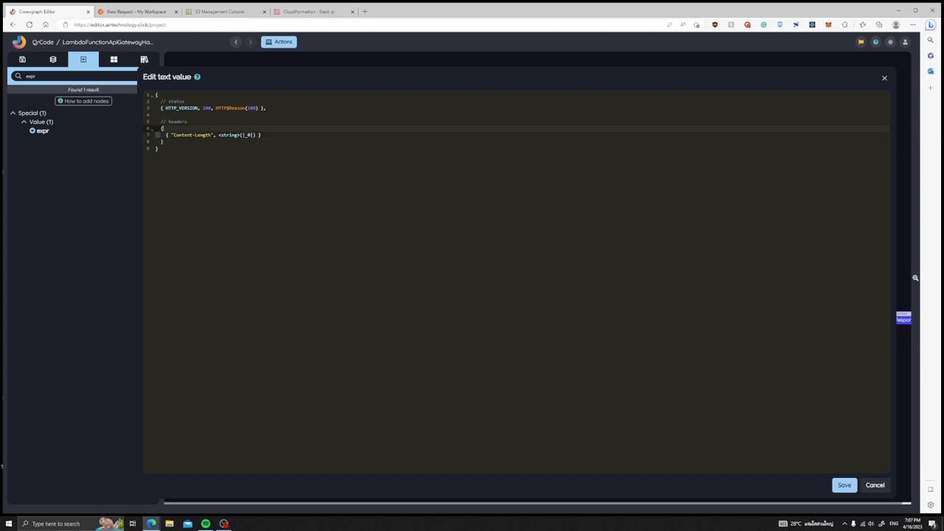
click(844, 484)
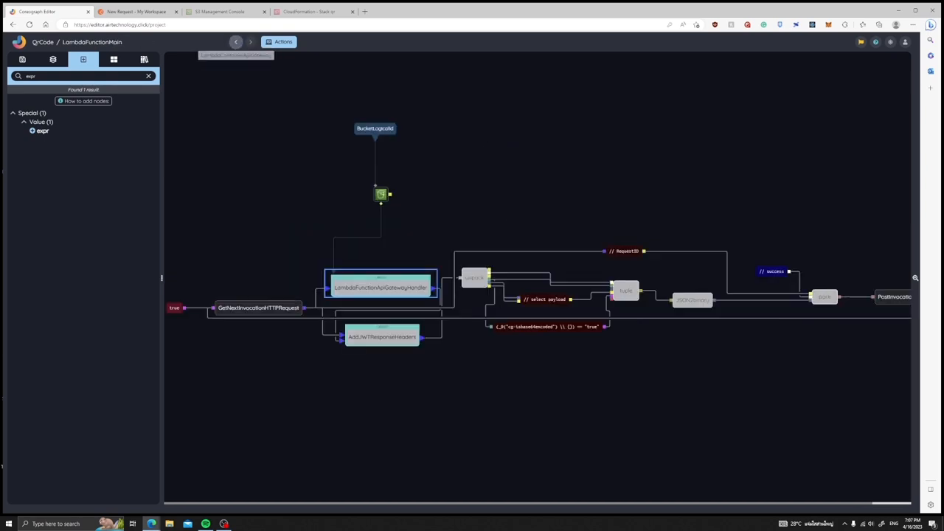
Compile the top-level LambdaContainerApiGateway graph into a deployment package
click(236, 41)
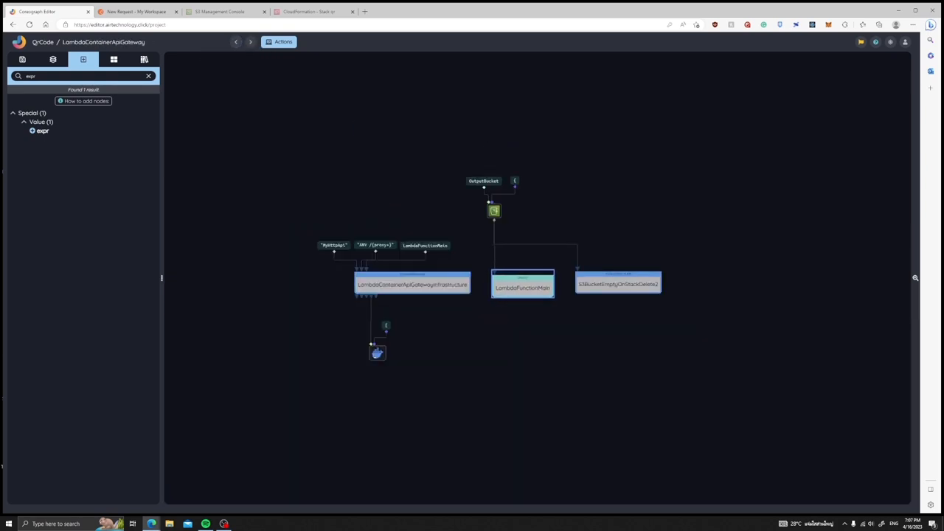
click(283, 41)
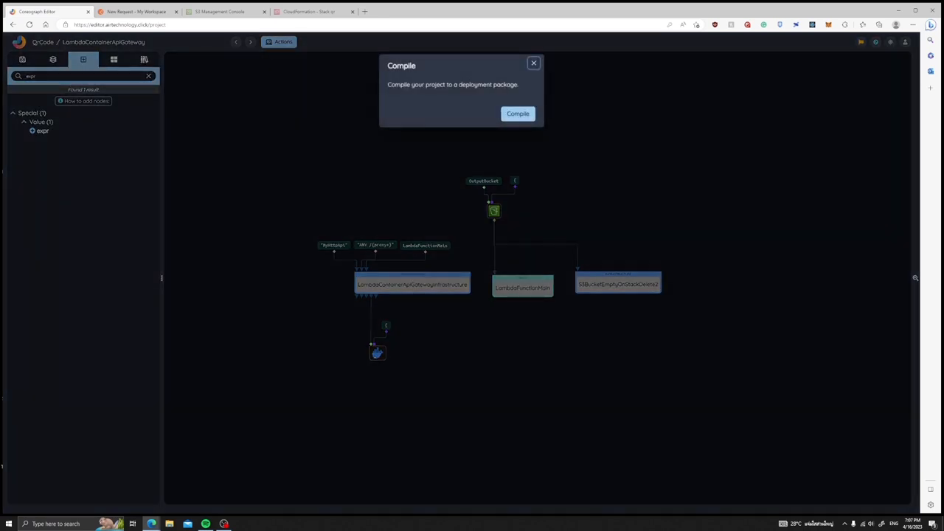
click(518, 114)
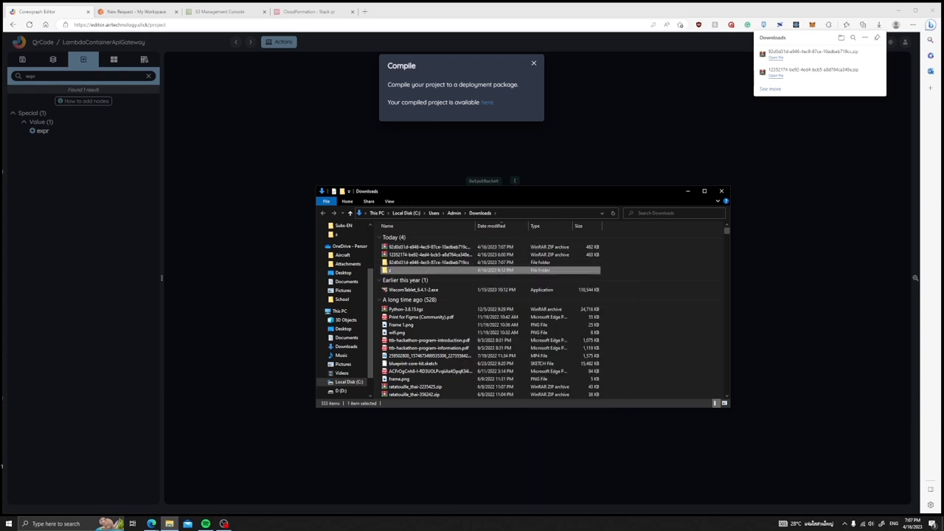
Extract the downloaded package zip, then bring up the S3 Buckets list in the AWS console
right_click(427, 263)
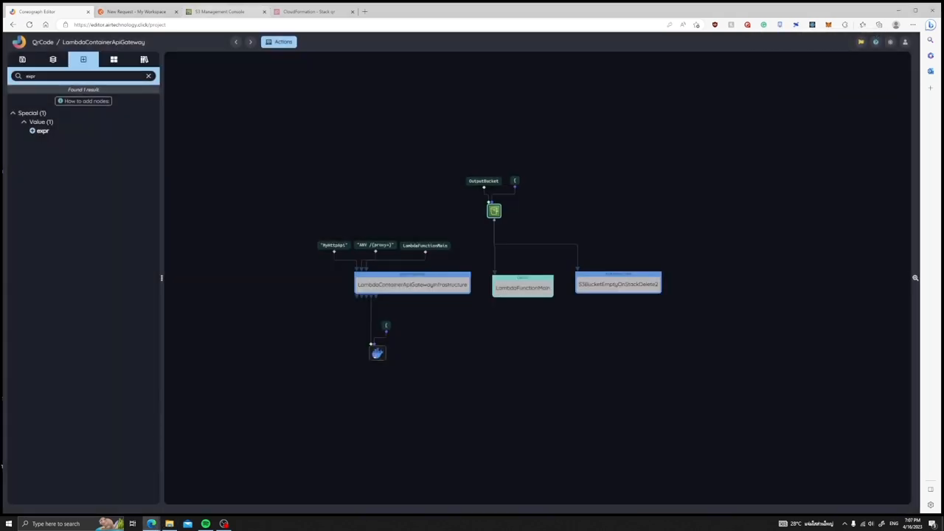
click(221, 12)
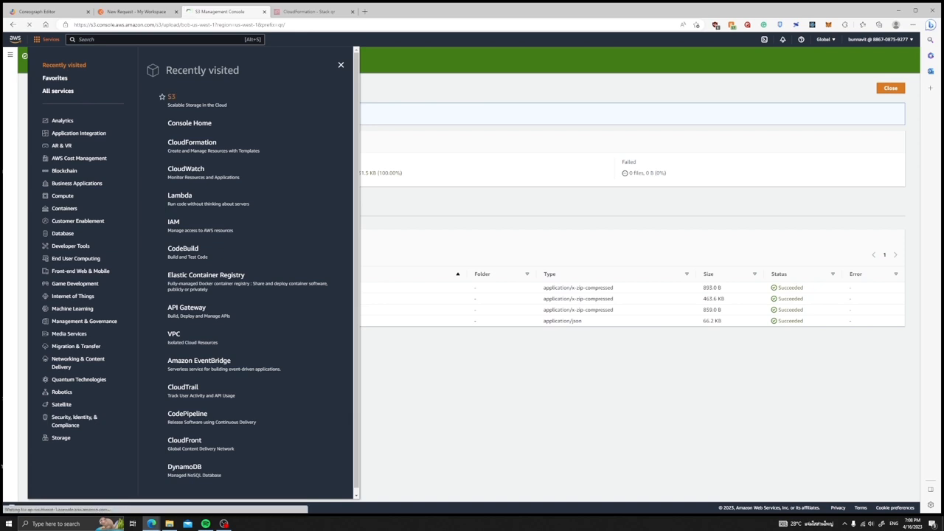
click(171, 97)
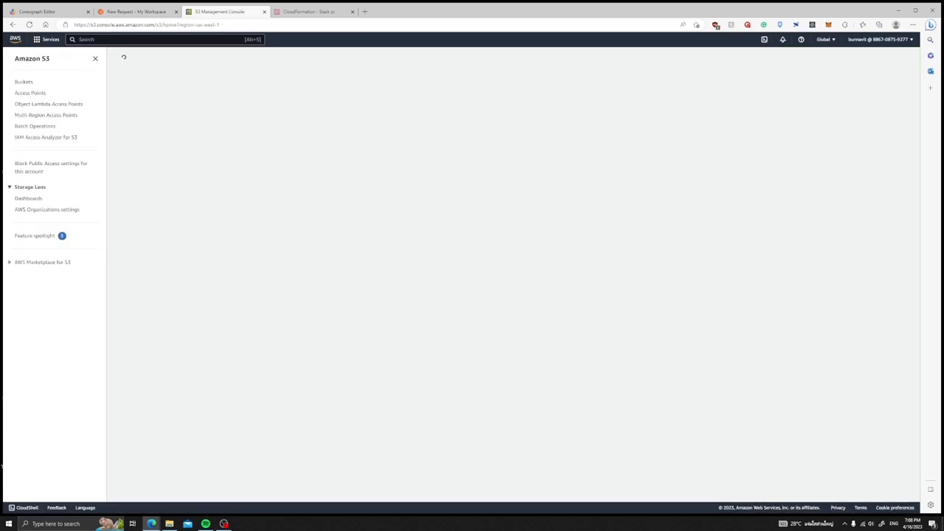
click(23, 82)
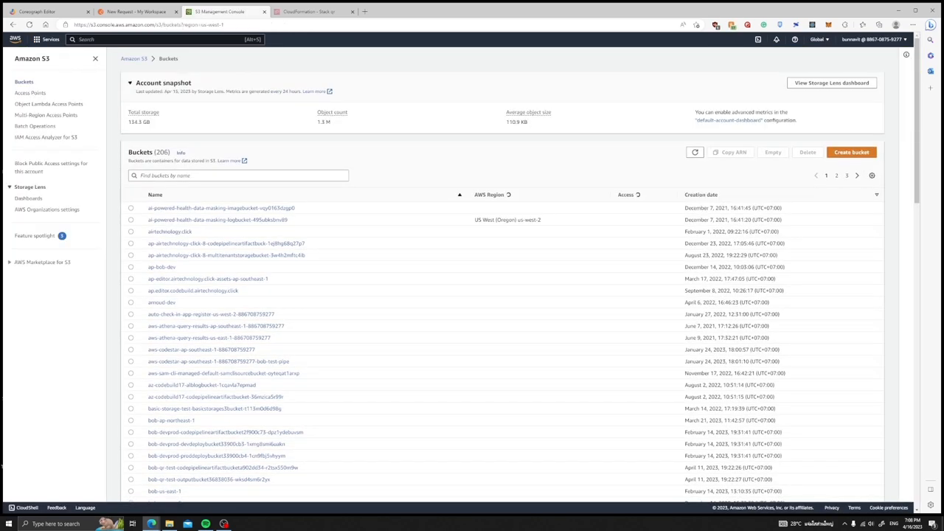
Filter buckets by 'bob', open the matching bucket and delete its old objects
text(bob)
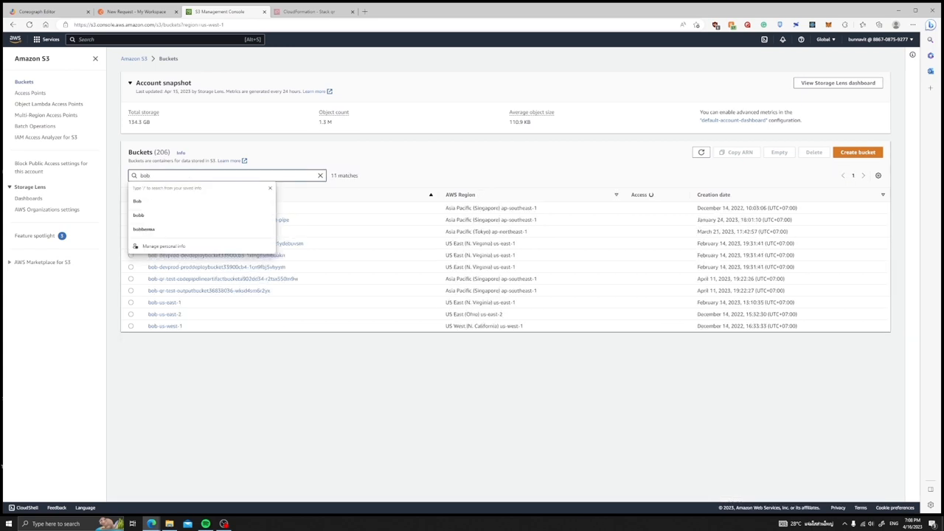
click(163, 326)
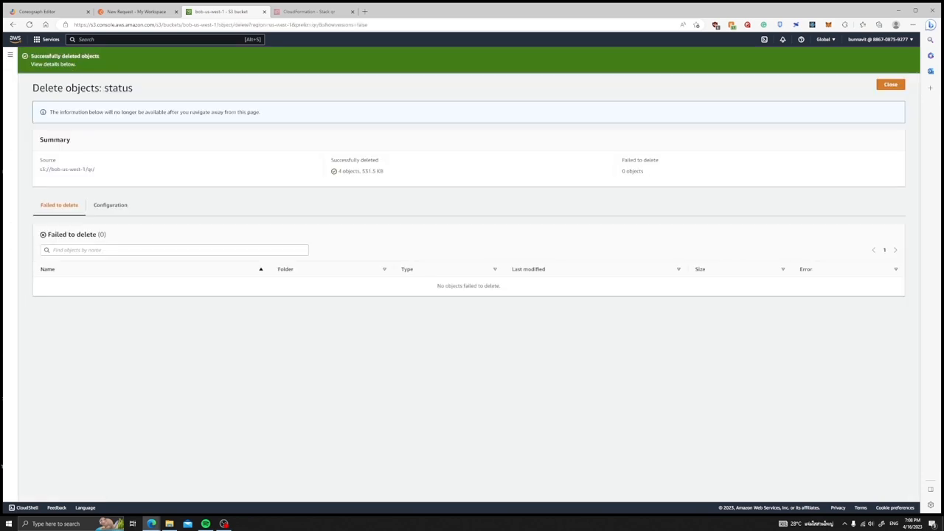
click(890, 84)
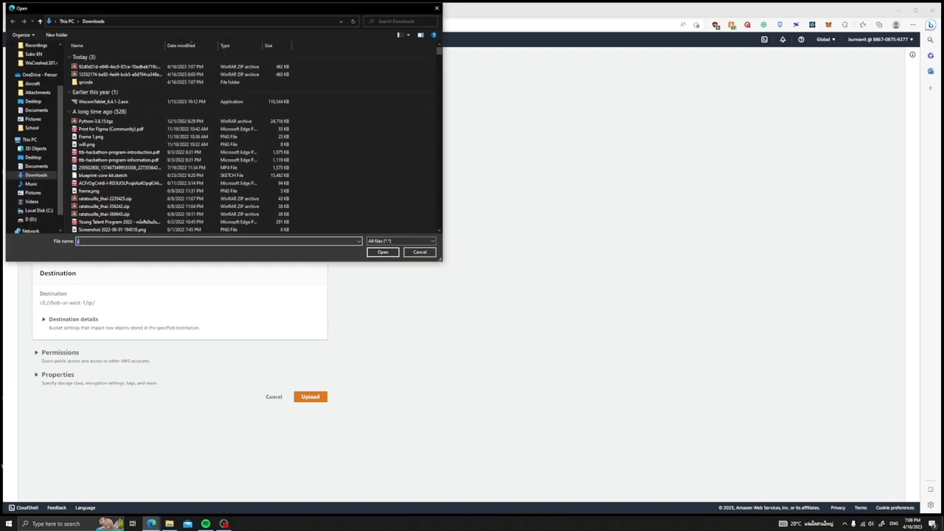
Upload the four files from the extracted qrcode folder into the bucket
double_click(85, 83)
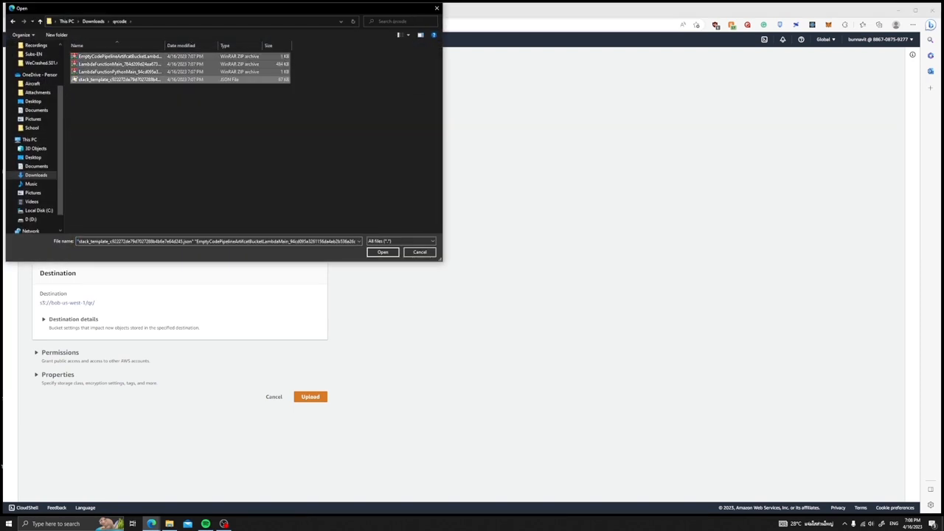
click(382, 250)
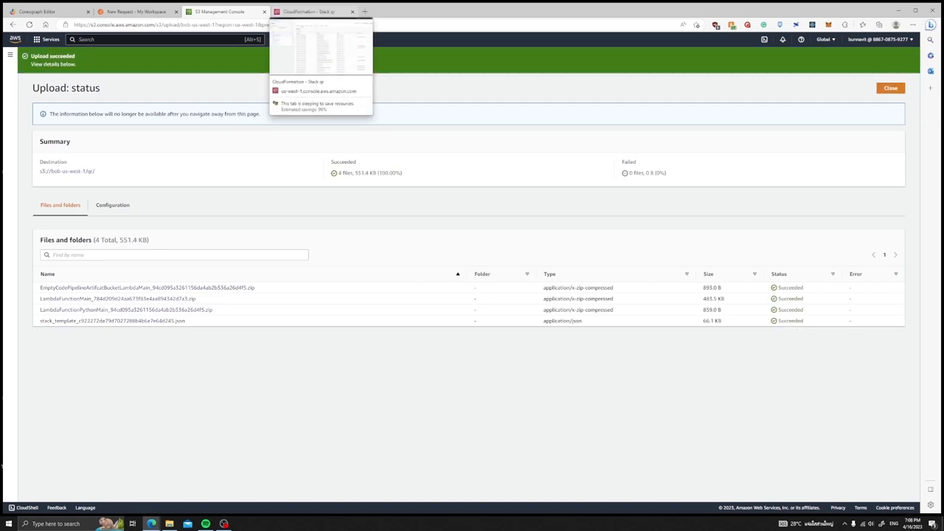
click(310, 12)
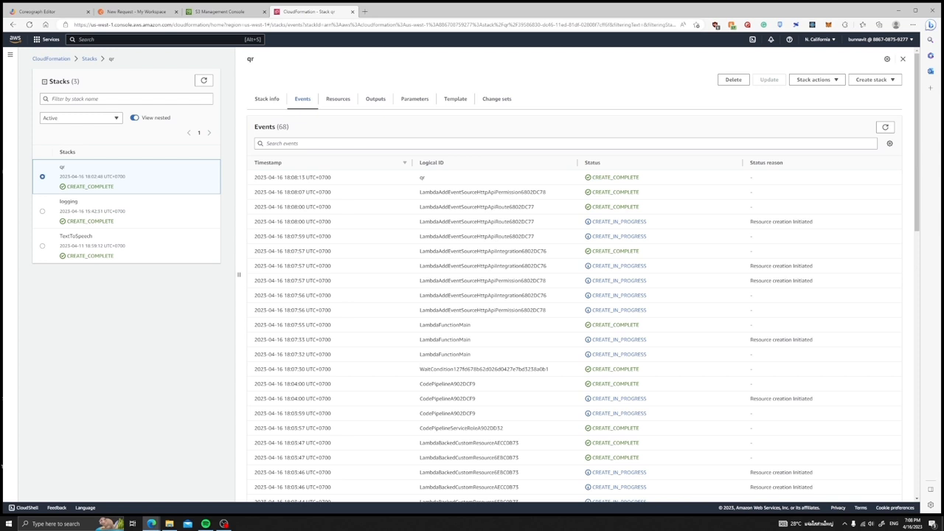
Return to the Stacks list and confirm the active AWS region without changing it
click(50, 38)
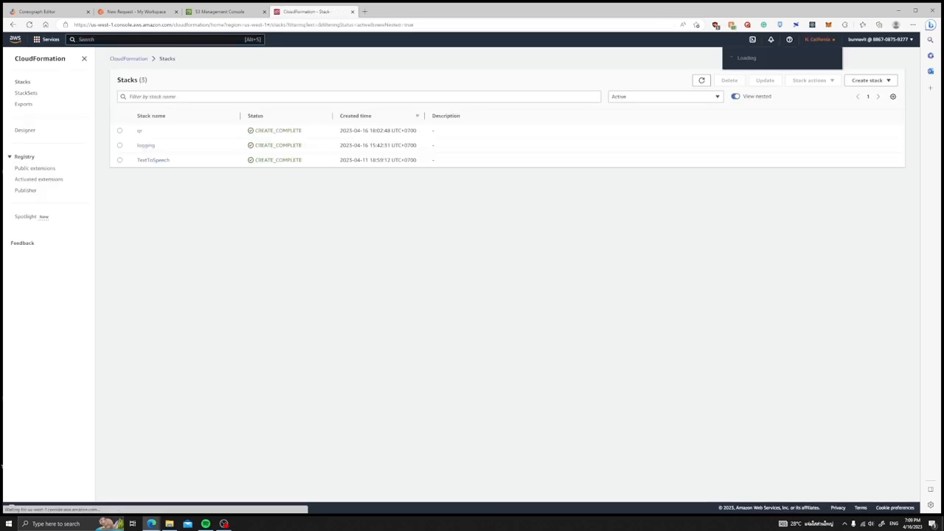
click(817, 39)
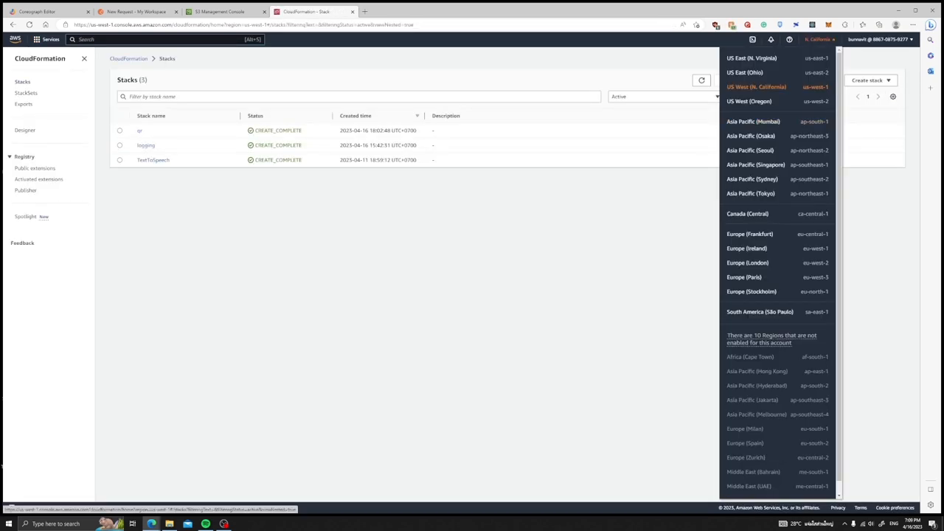
click(869, 80)
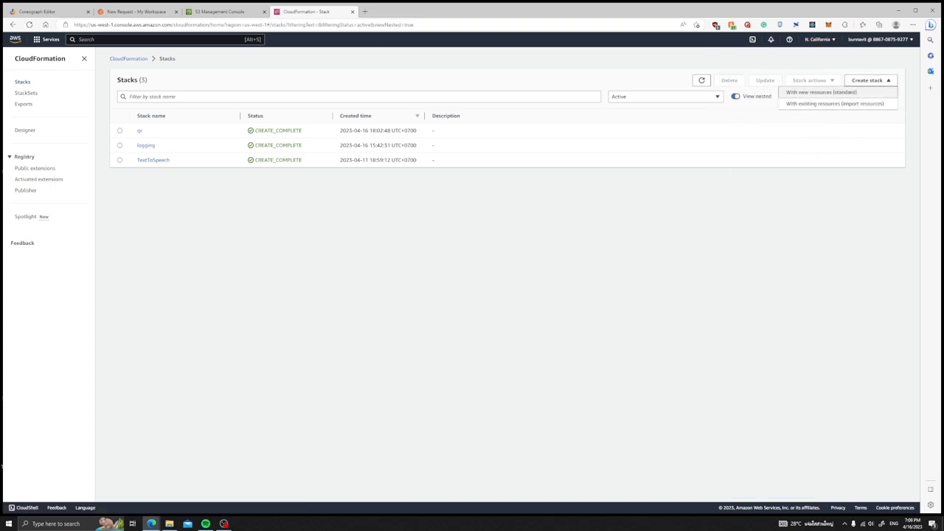
Create a stack with new resources from the uploaded stack_template JSON and continue
click(820, 91)
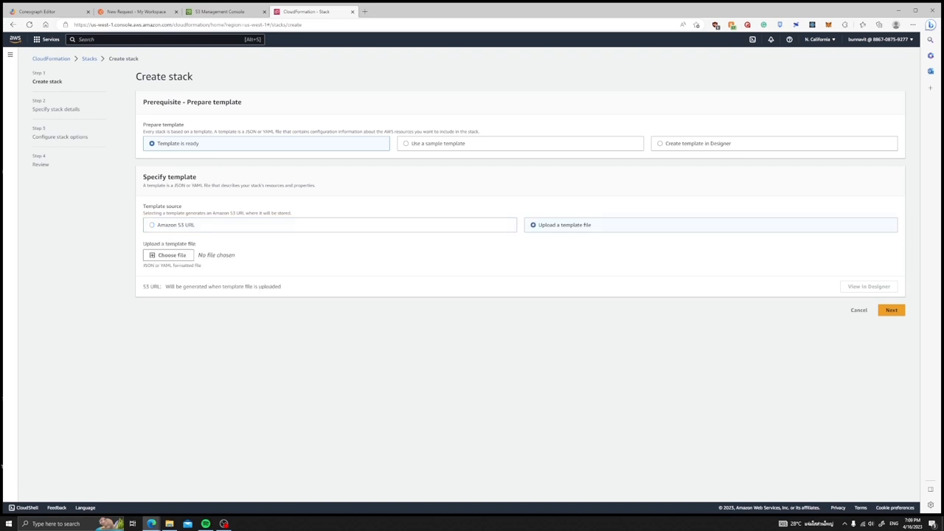
click(168, 254)
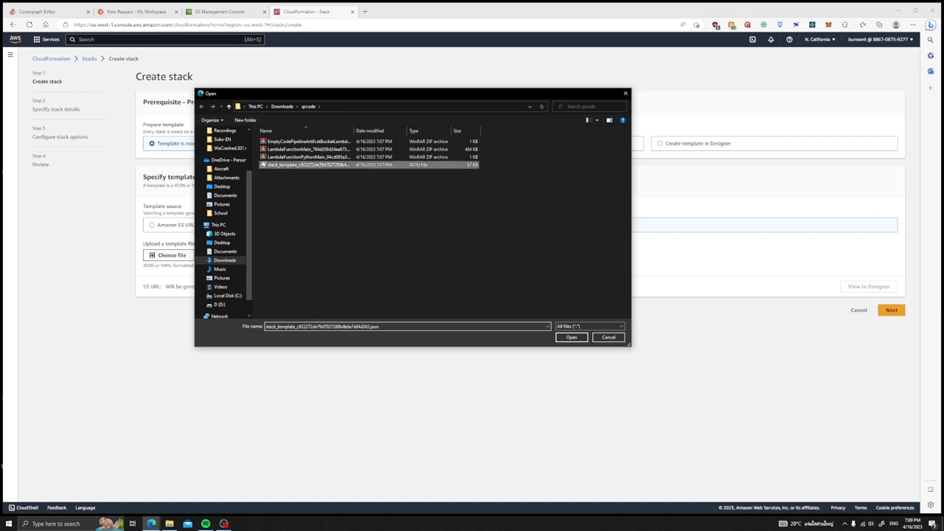
click(571, 336)
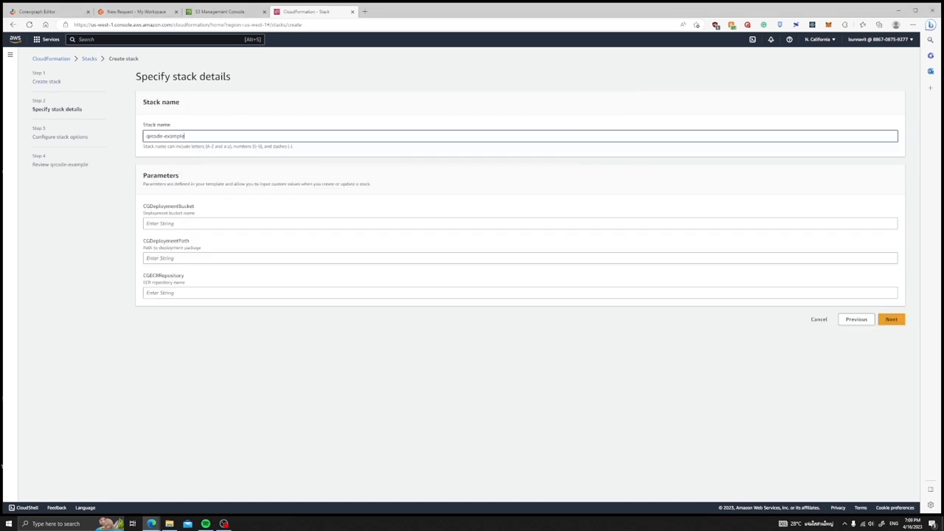
Name the stack qrcode-example with deployment bucket, path and repository checked against the S3 upload
click(519, 222)
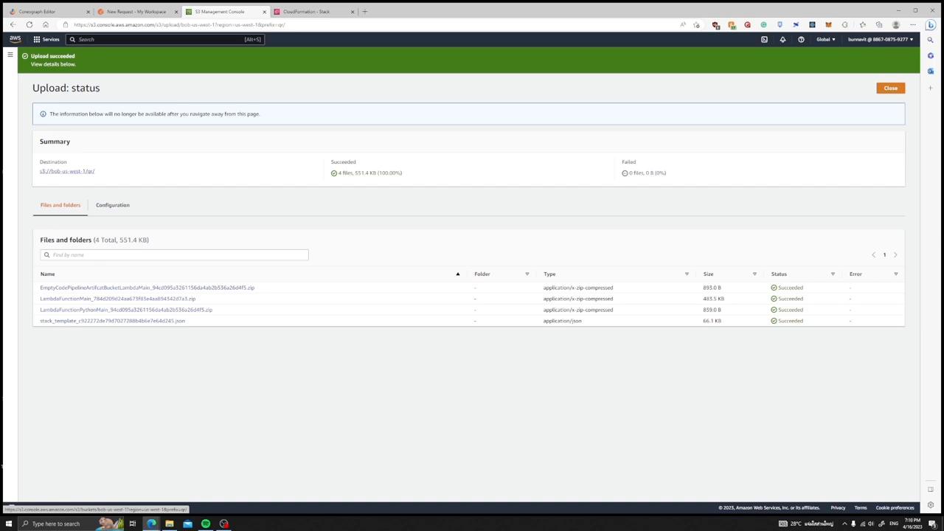
click(305, 12)
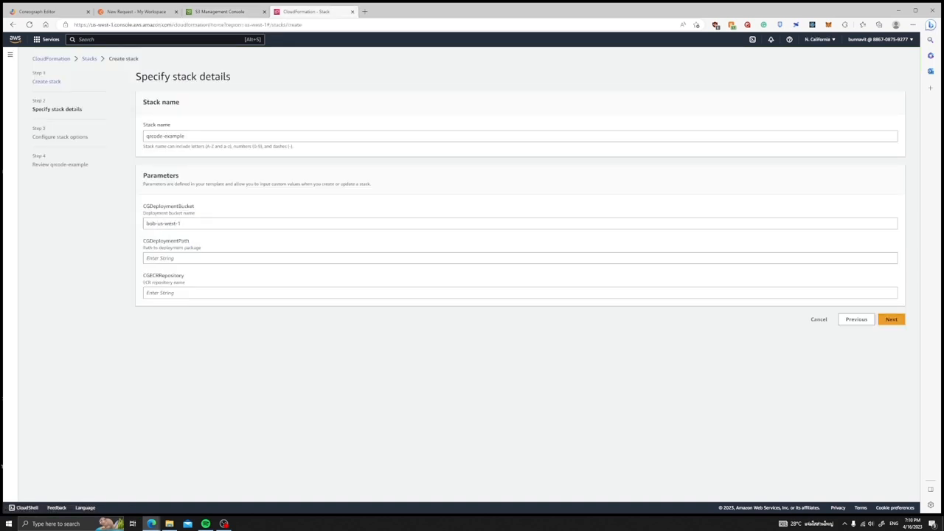
double_click(165, 240)
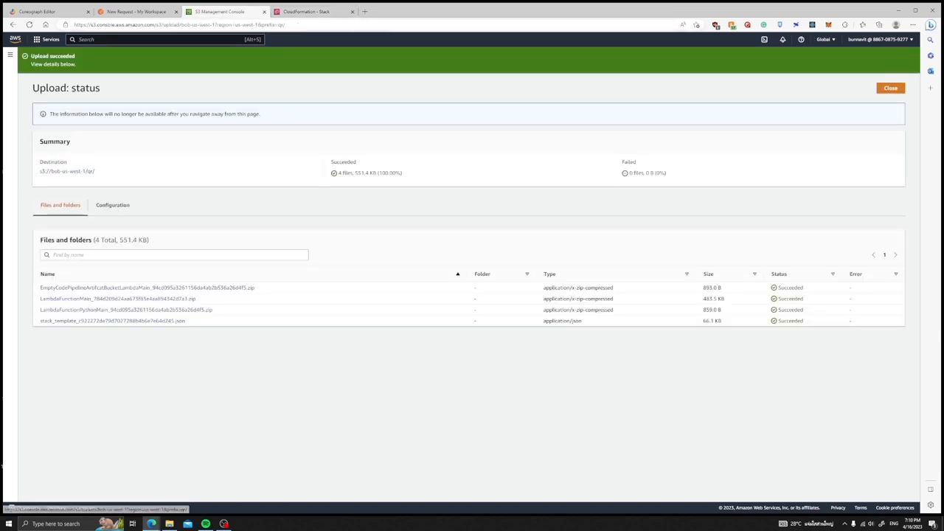
click(307, 11)
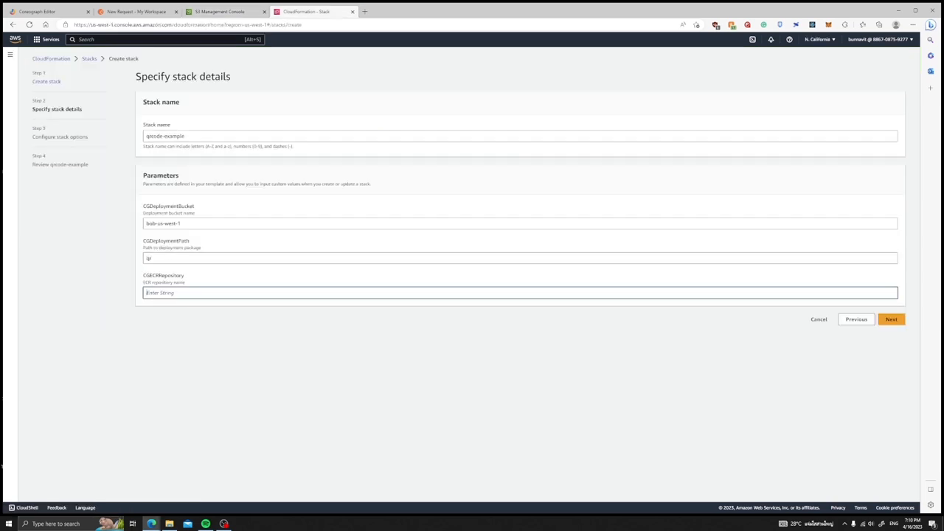
text(qrcode-e)
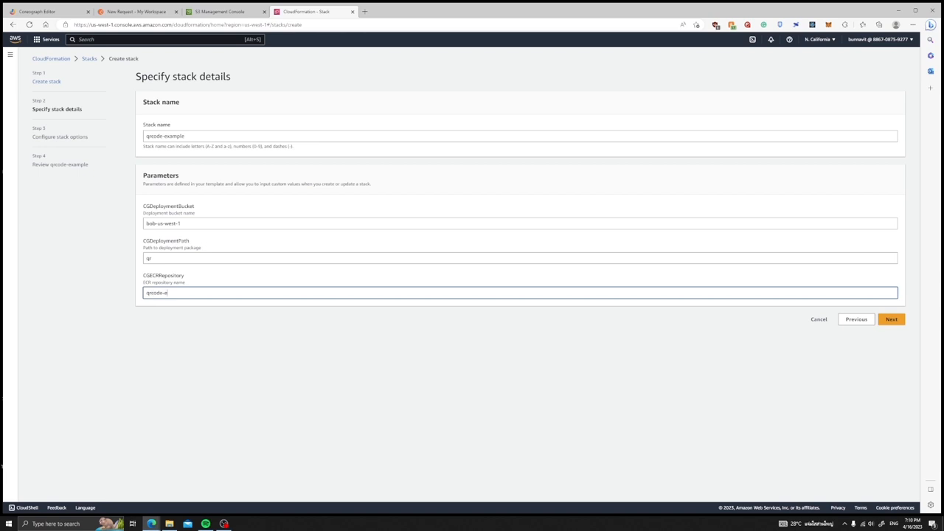
click(891, 318)
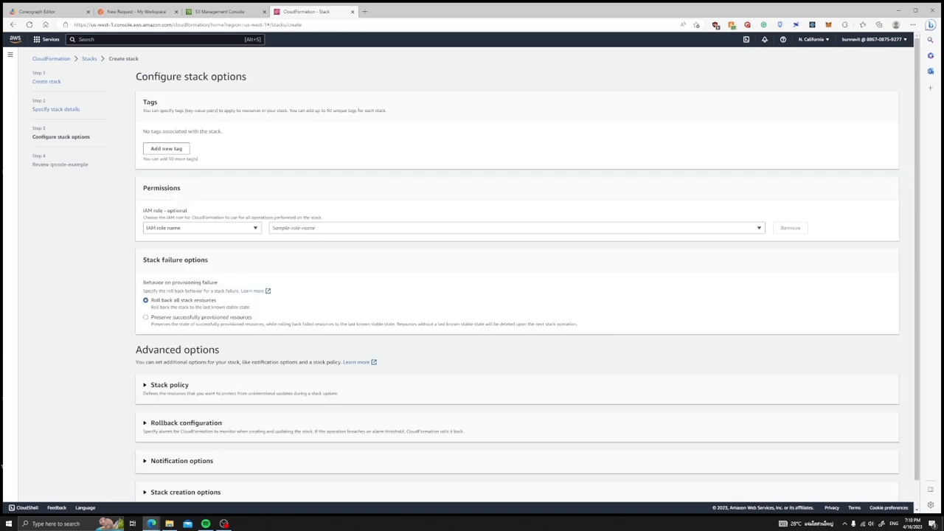
Acknowledge IAM resource creation, submit the qrcode-example stack and view the deployment bucket in S3
scroll(down, 3)
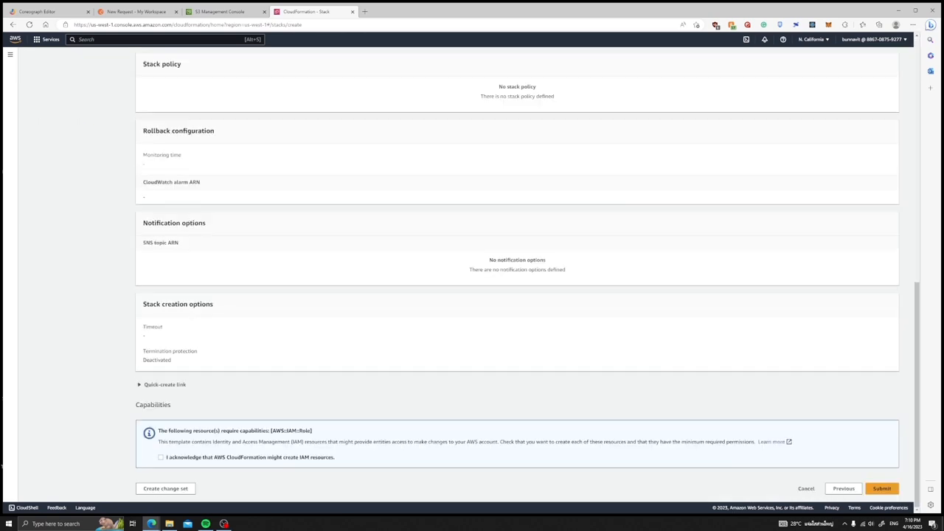
click(160, 457)
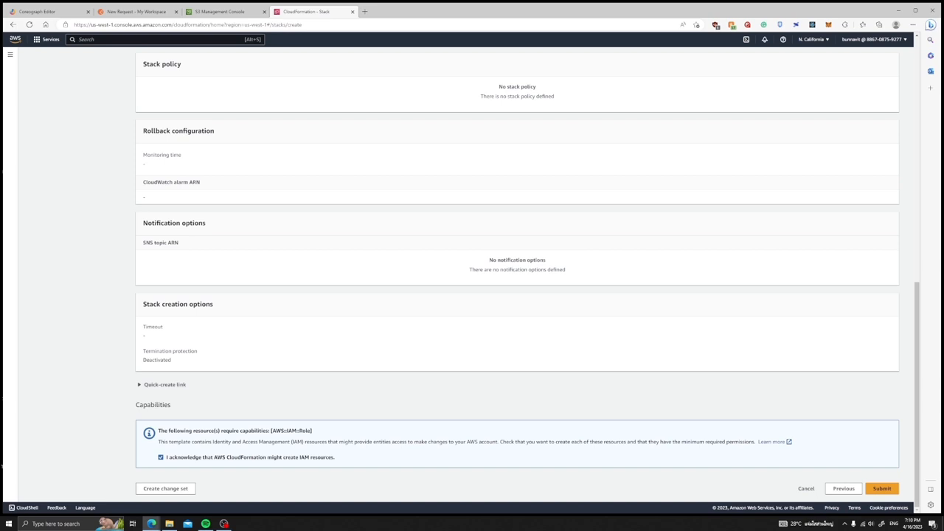
click(882, 488)
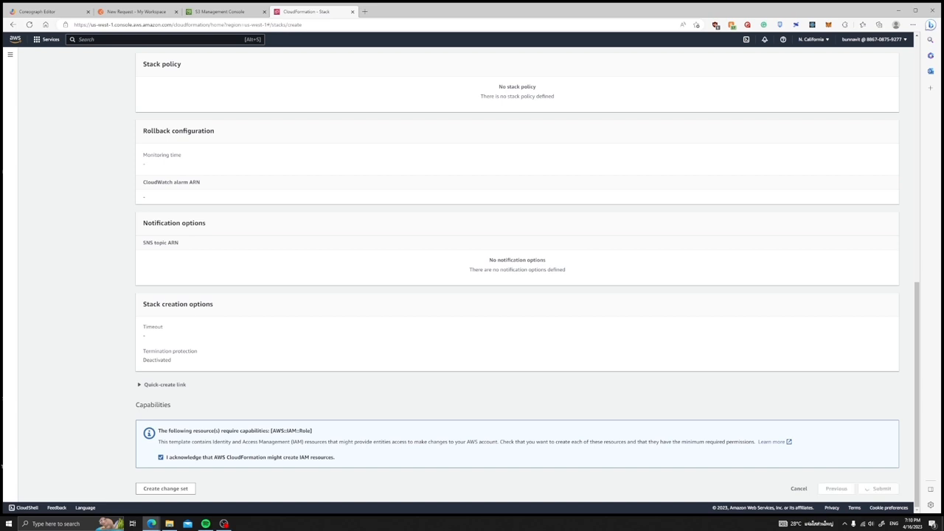
click(880, 488)
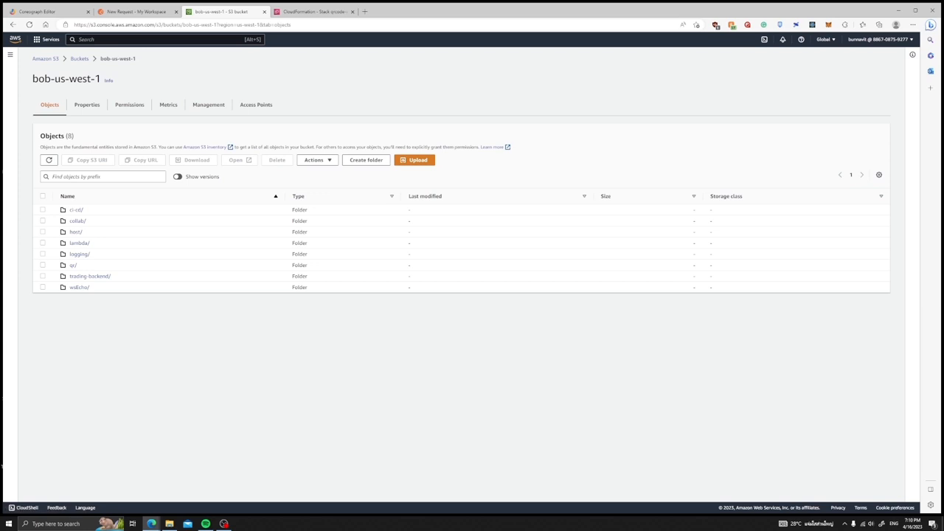
Check the bob-us-west-1 bucket's versioning in Properties, then return to the stack events
click(87, 104)
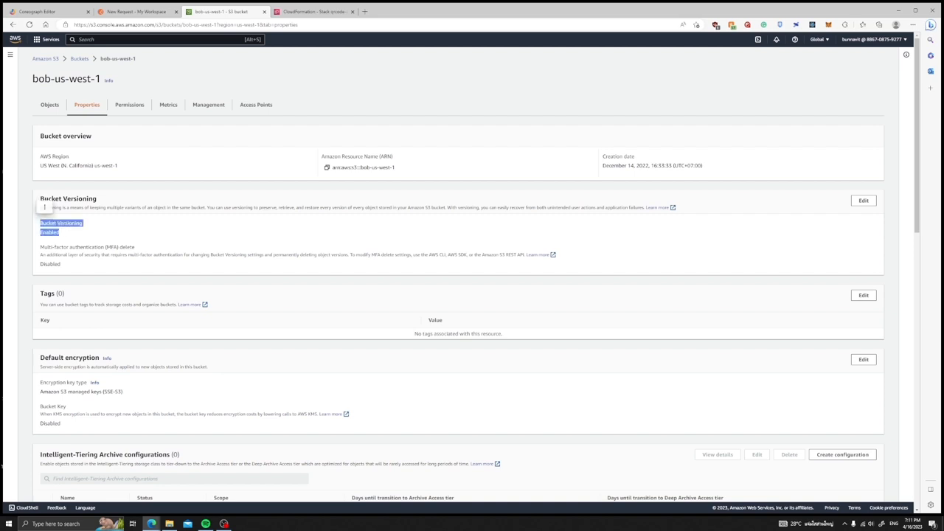
click(313, 12)
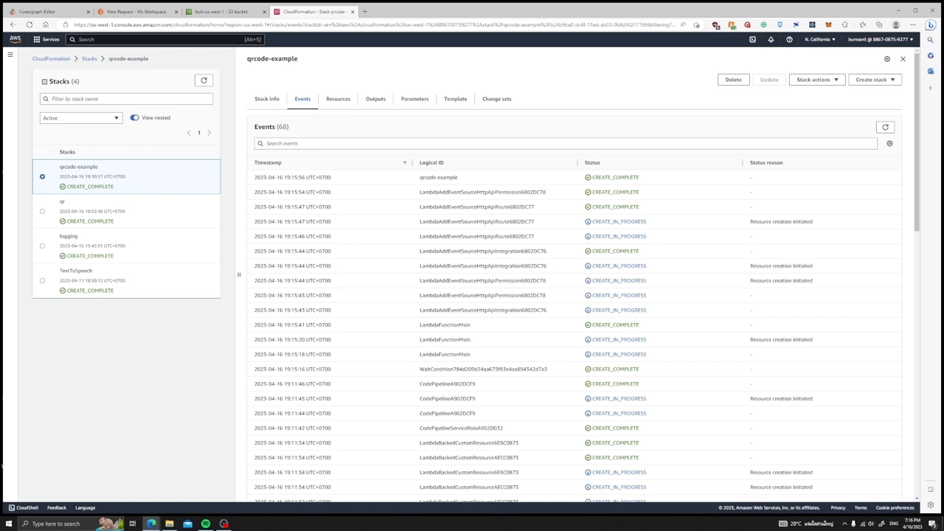
Copy the qrcode-example ApiEndpoint URL from Outputs into a new Postman request
click(374, 97)
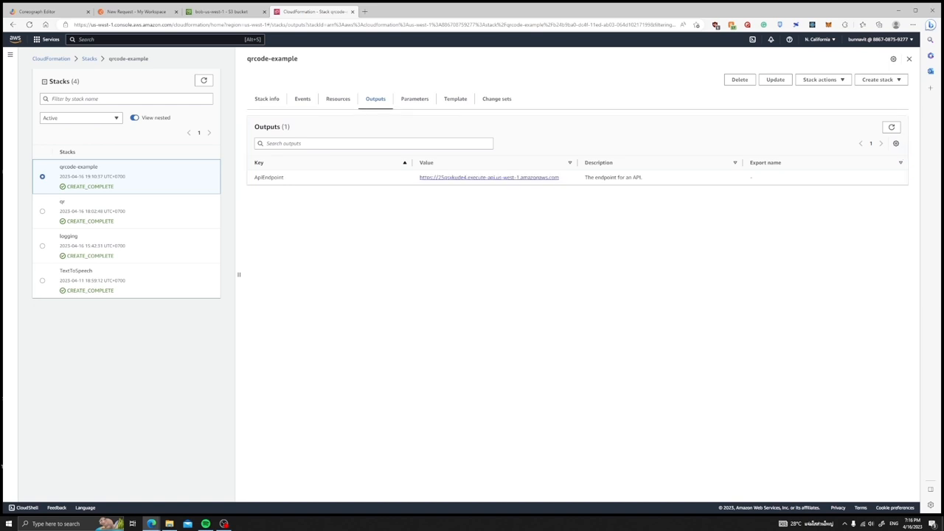
click(136, 12)
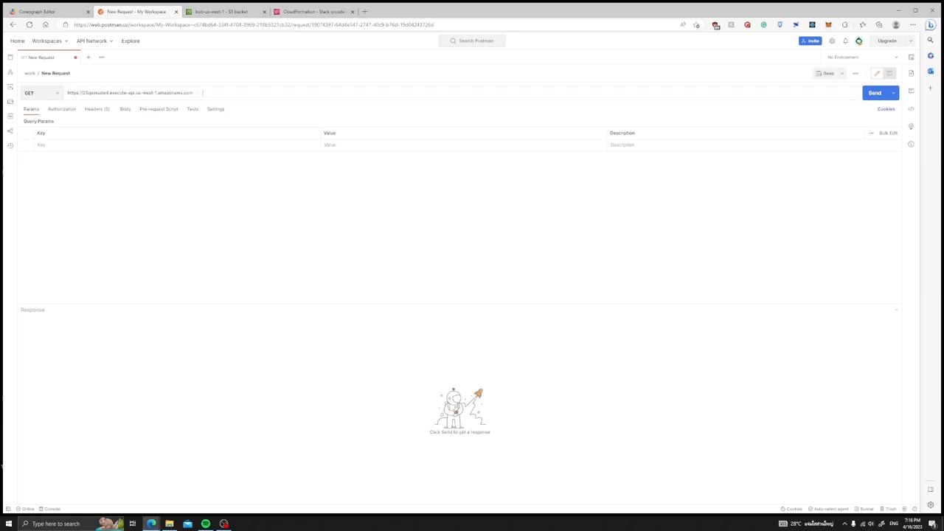
Send a POST request with a raw body ending in .com to the stack's endpoint
click(42, 91)
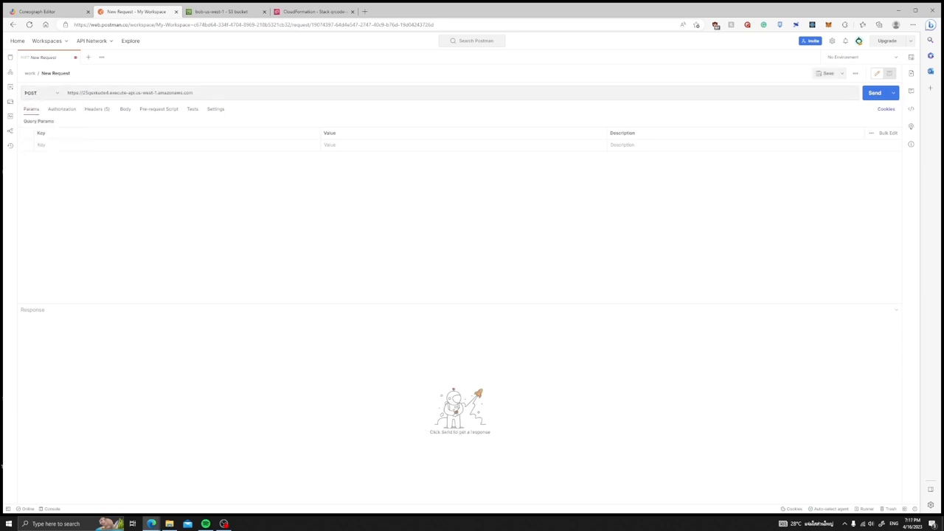
click(124, 109)
text(coreograph)
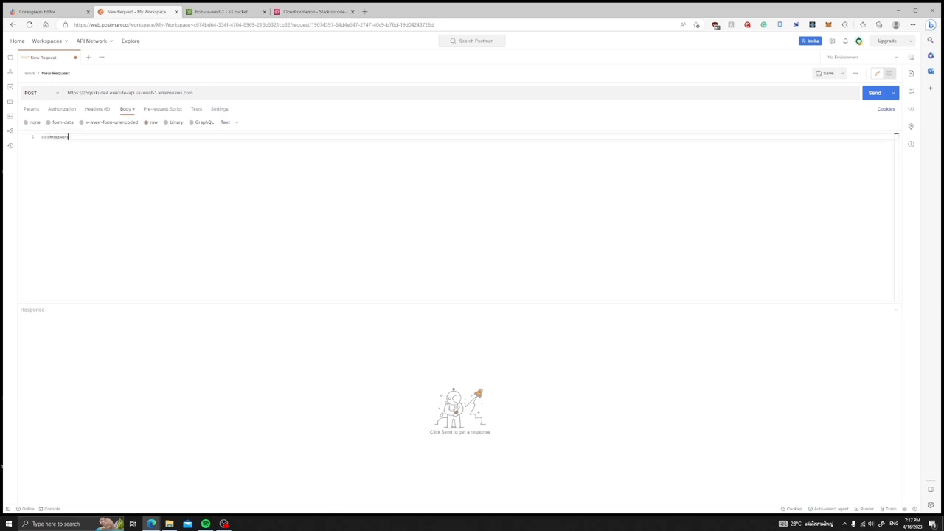
text(.com)
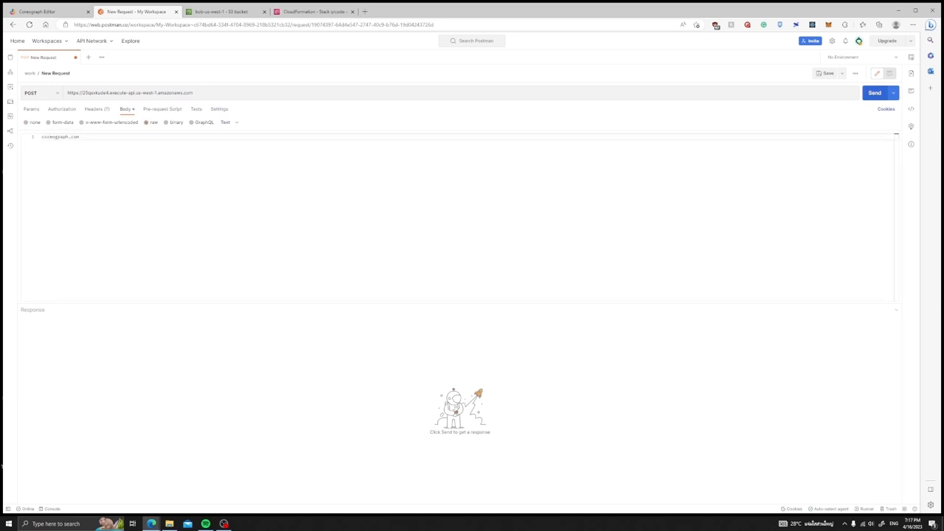
click(875, 91)
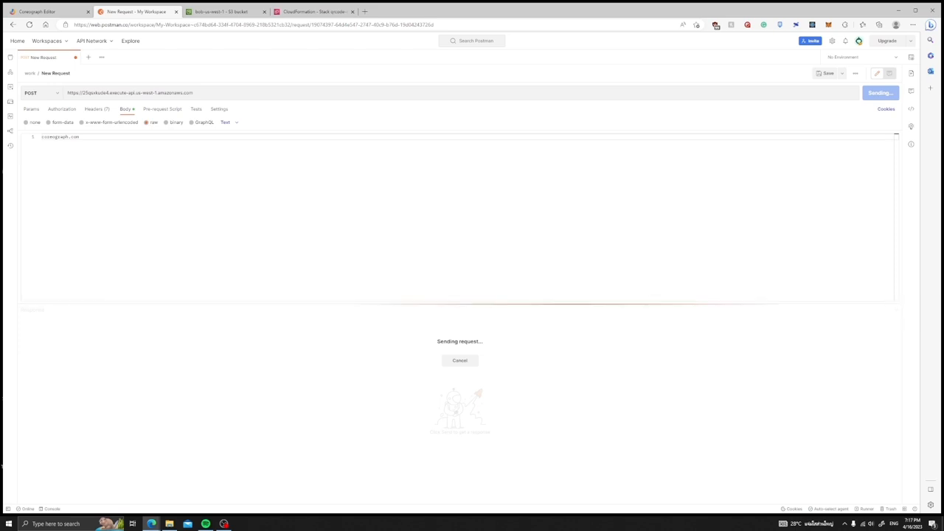